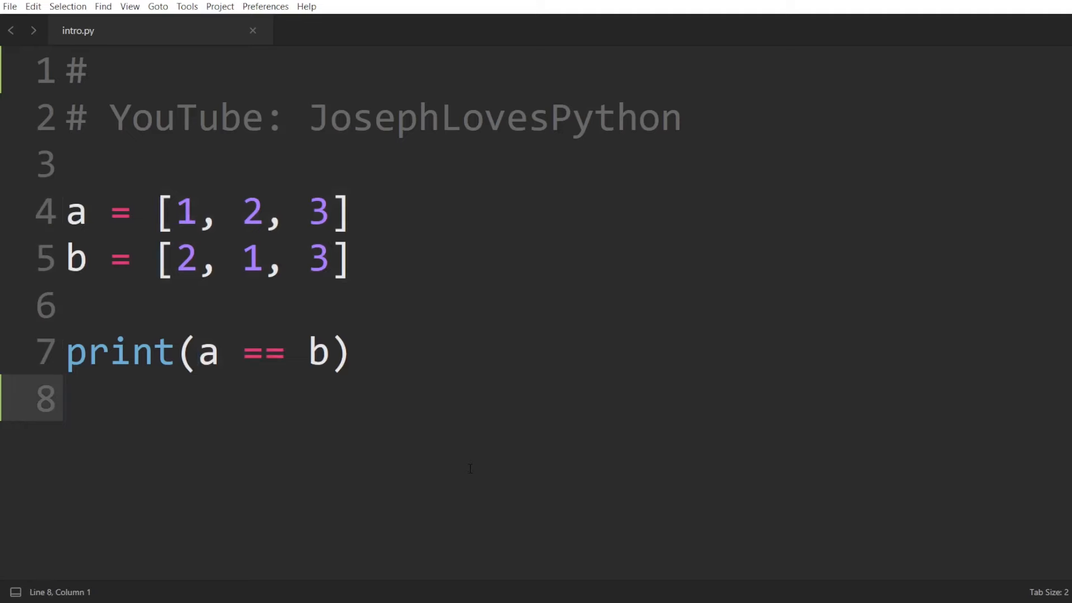
Build intro.py so nums.count(1) prints 2.
drag(156, 212, 350, 212)
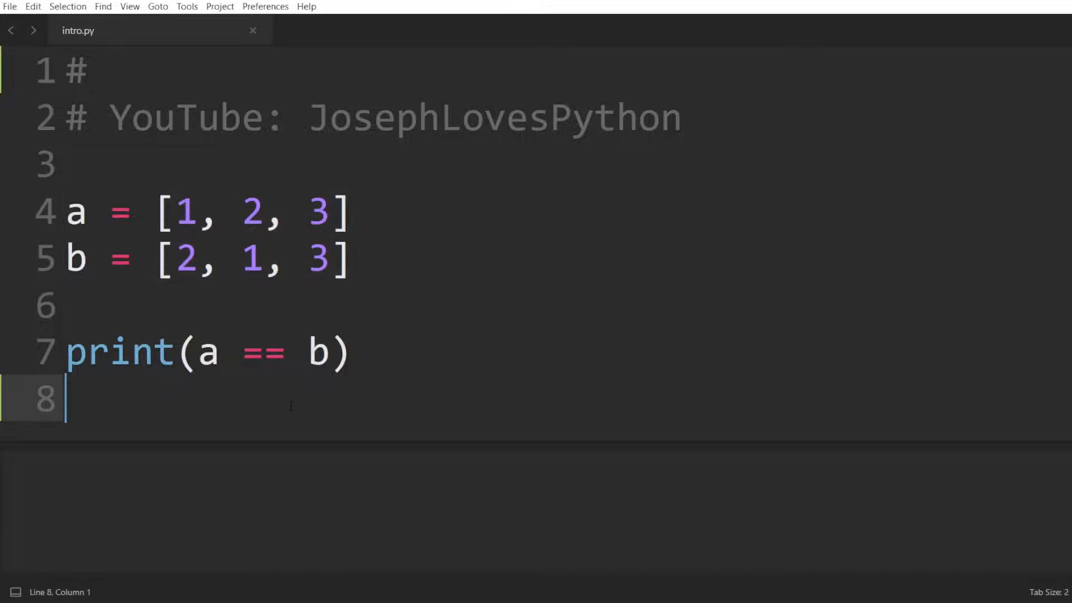
key(ctrl+b)
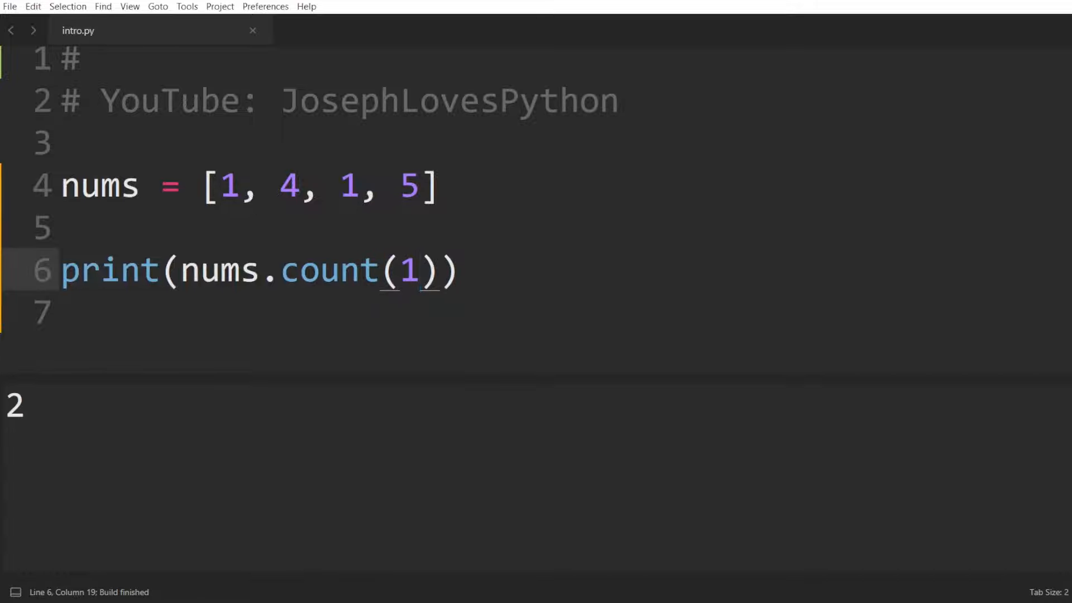
double_click(409, 268)
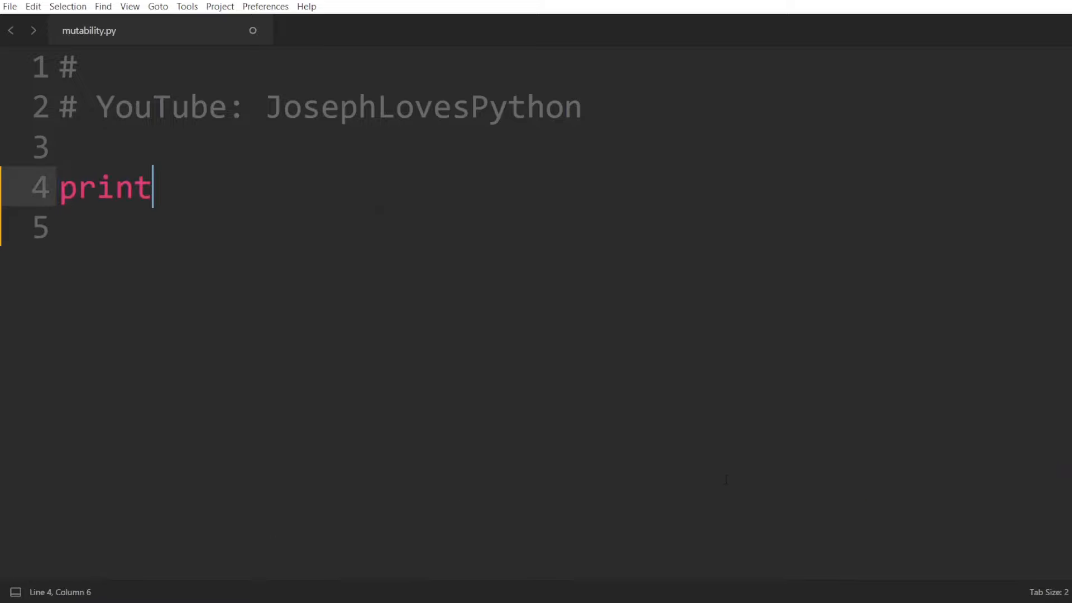
Add print("list:", dir(list)) and print("tuple:", dir(tuple)) with # mutable and # immutable comments.
text(("list:", dir(list)
click(536, 227)
text(print("tuple:", dir(tuple)))
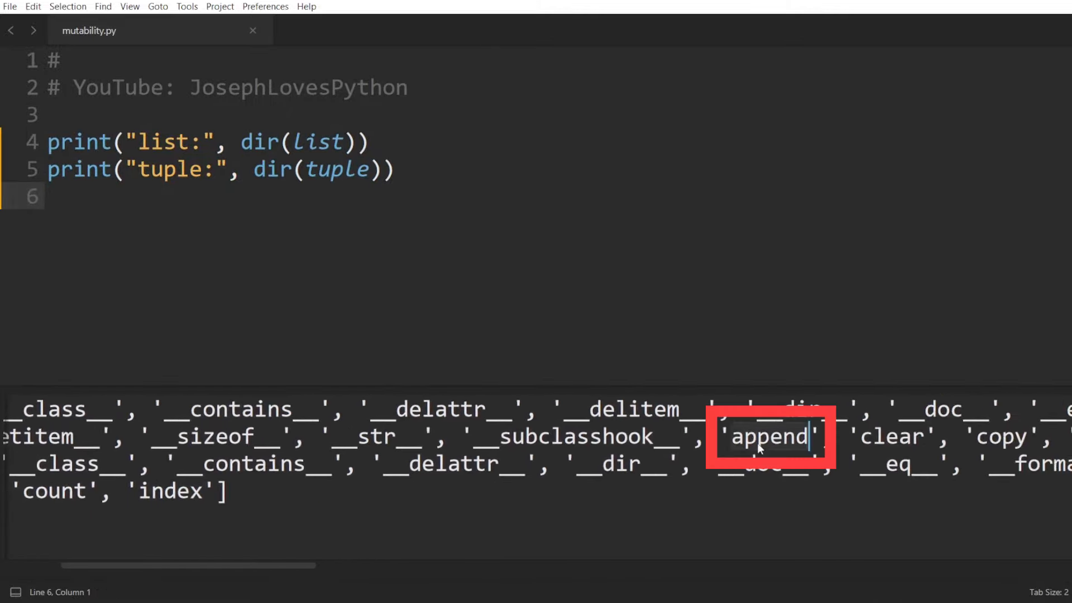
scroll(right, 3)
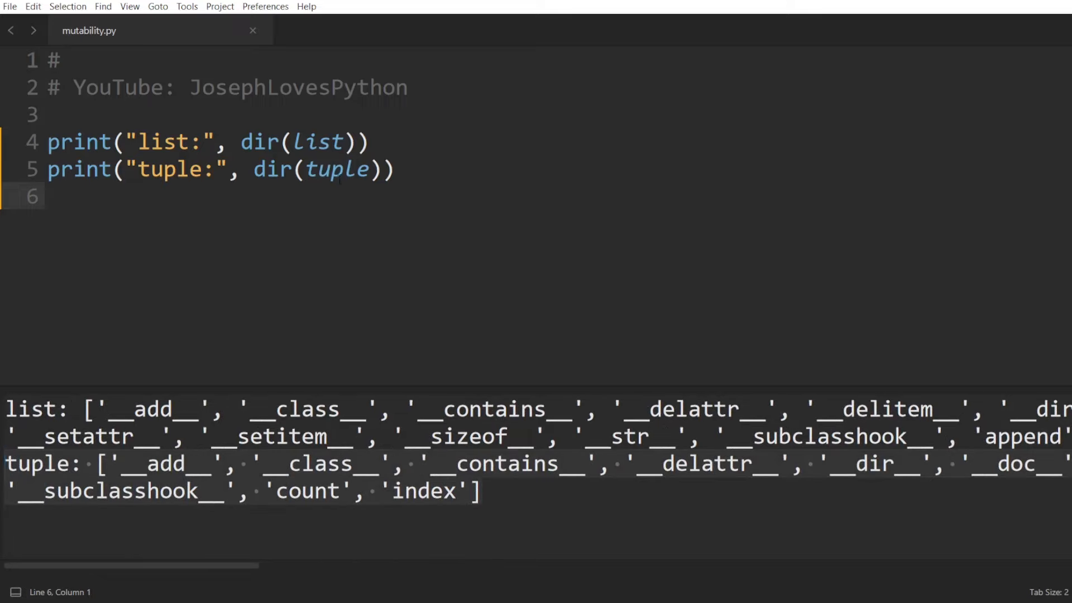
double_click(196, 192)
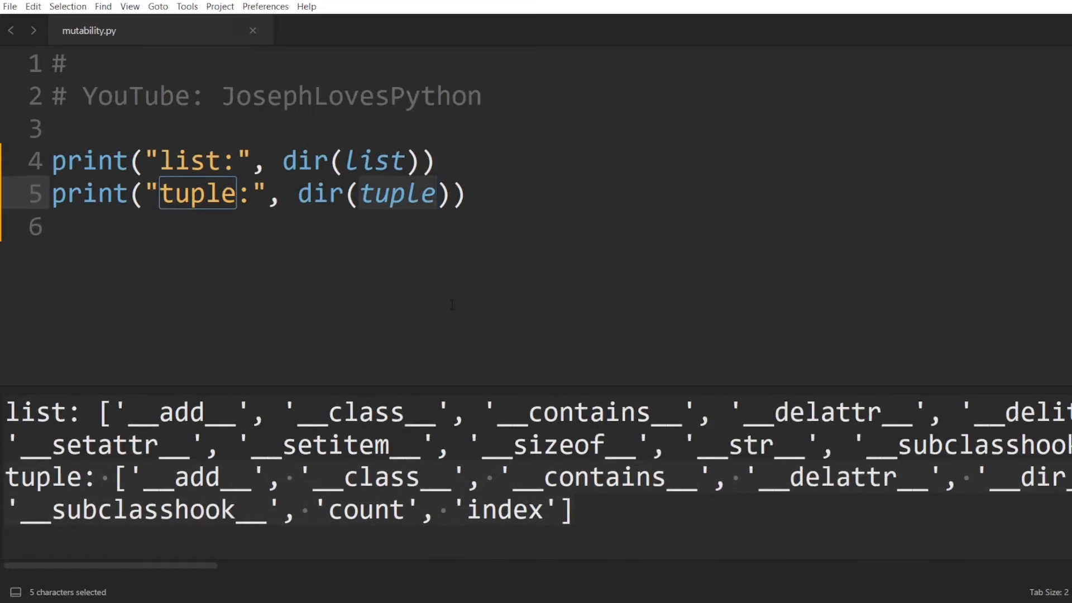
text(# immutable)
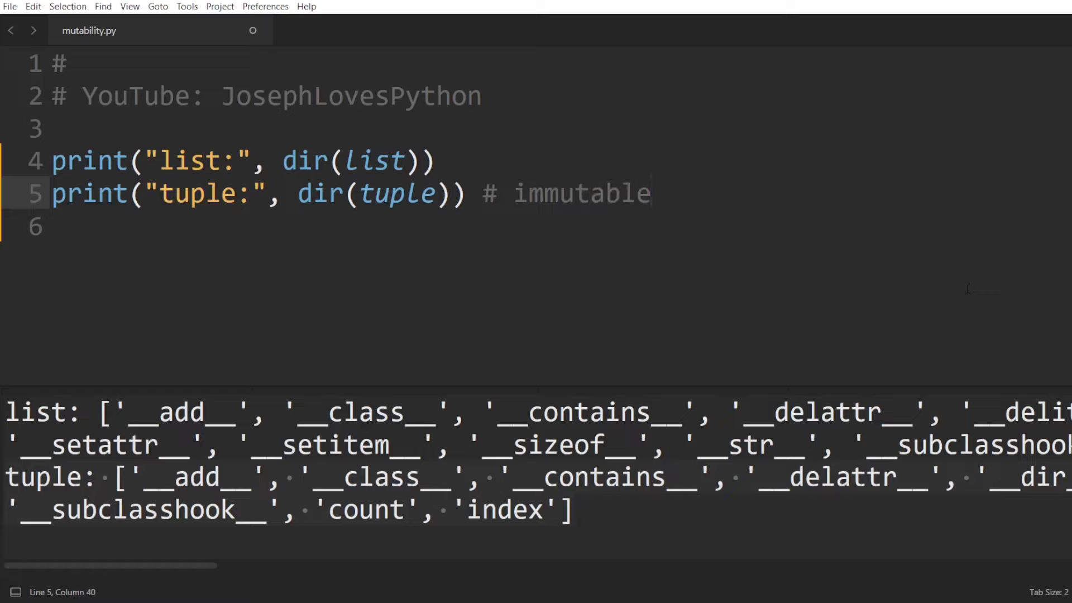
double_click(189, 160)
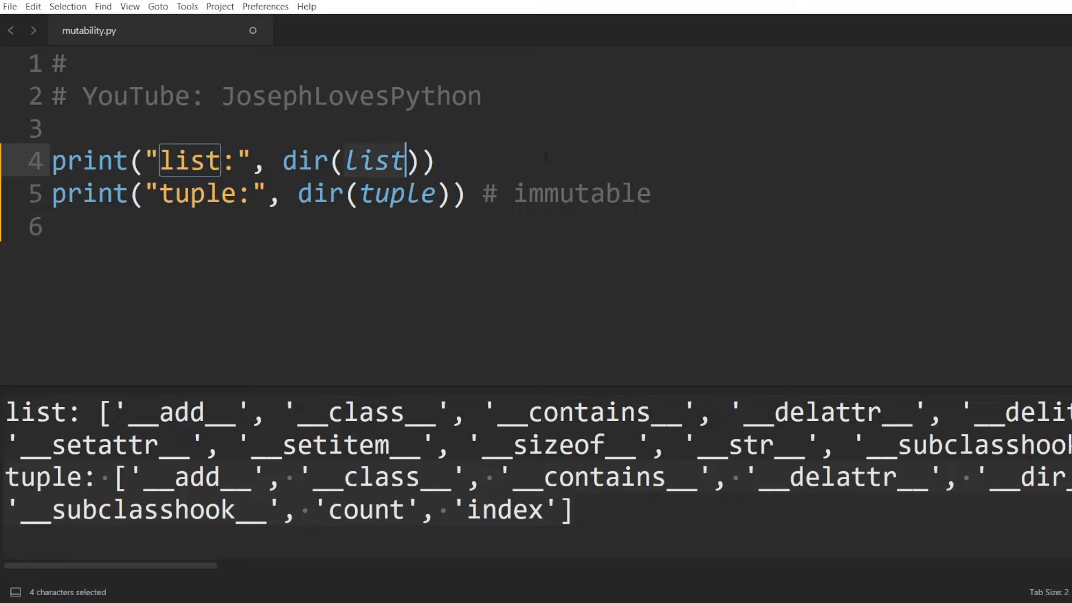
text(# mutable)
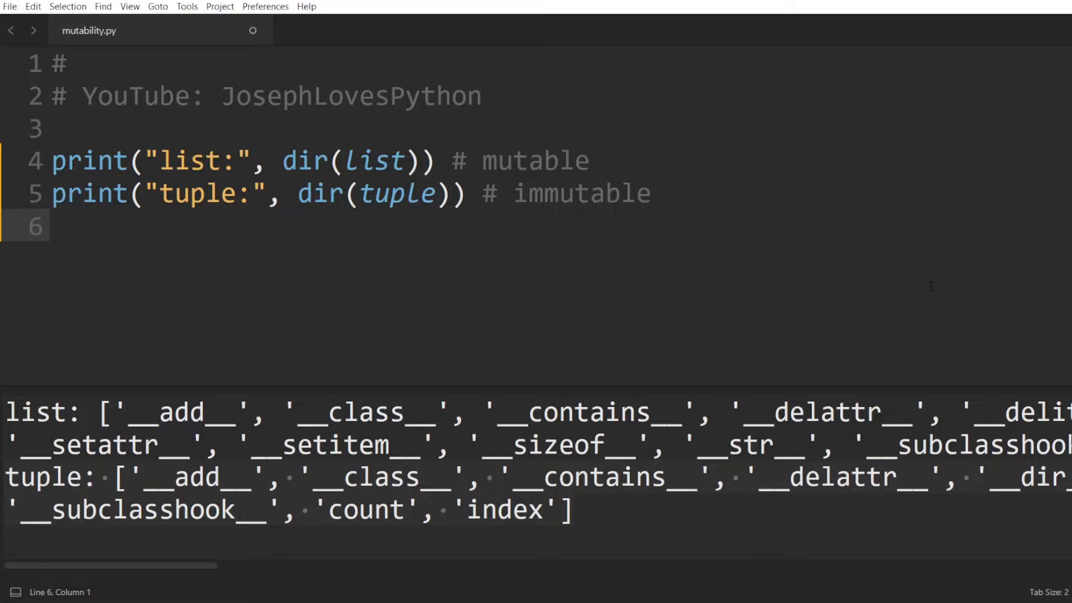
click(51, 226)
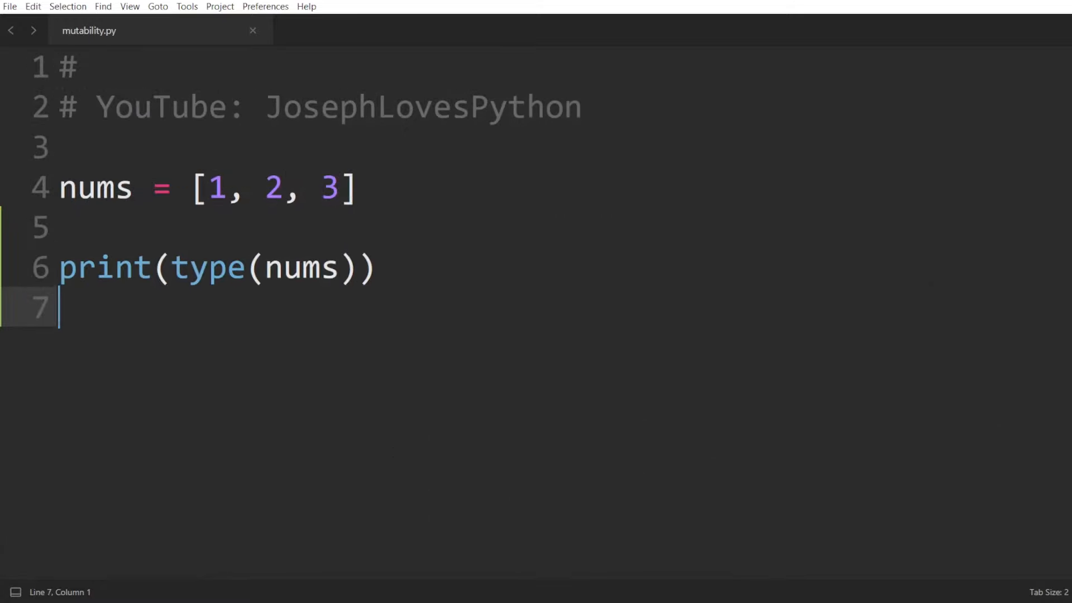
Change nums from [1, 2, 3] to (1, 2, 3) and rebuild to print <class 'tuple'>.
key(ctrl+b)
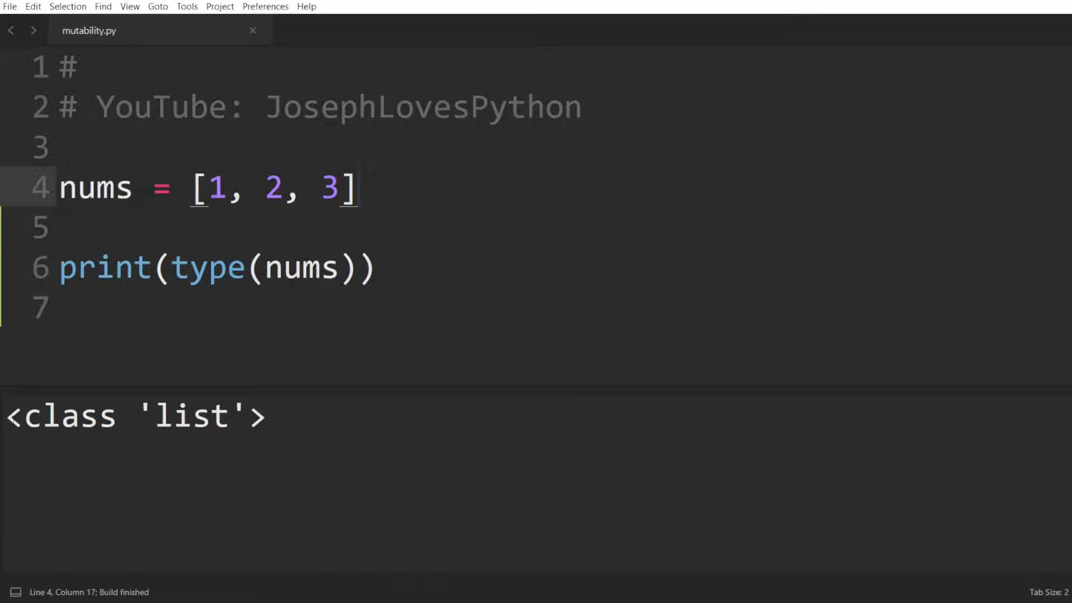
click(205, 187)
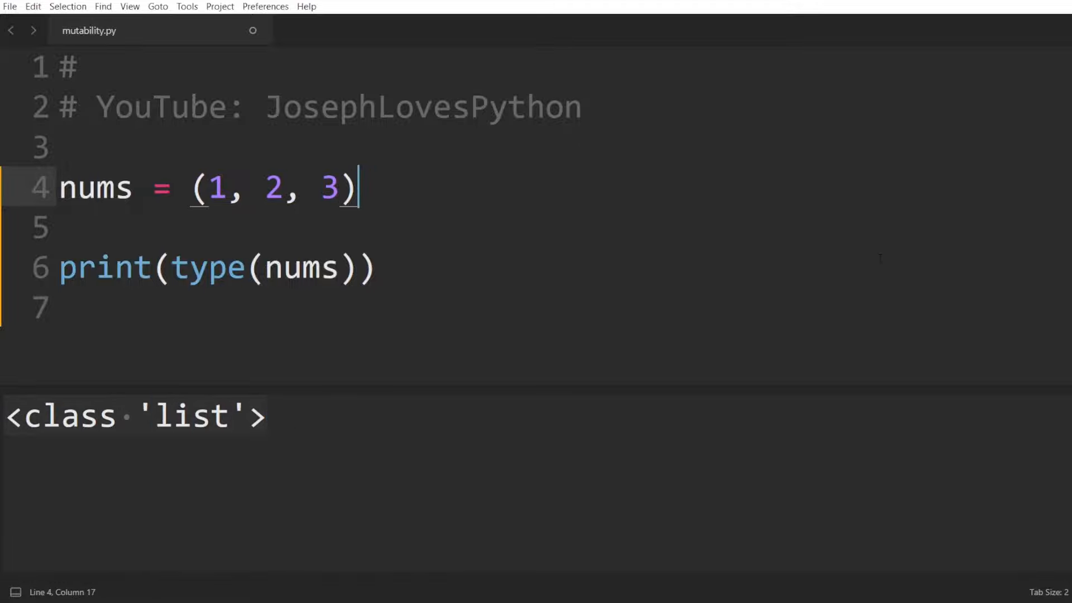
key(ctrl+b)
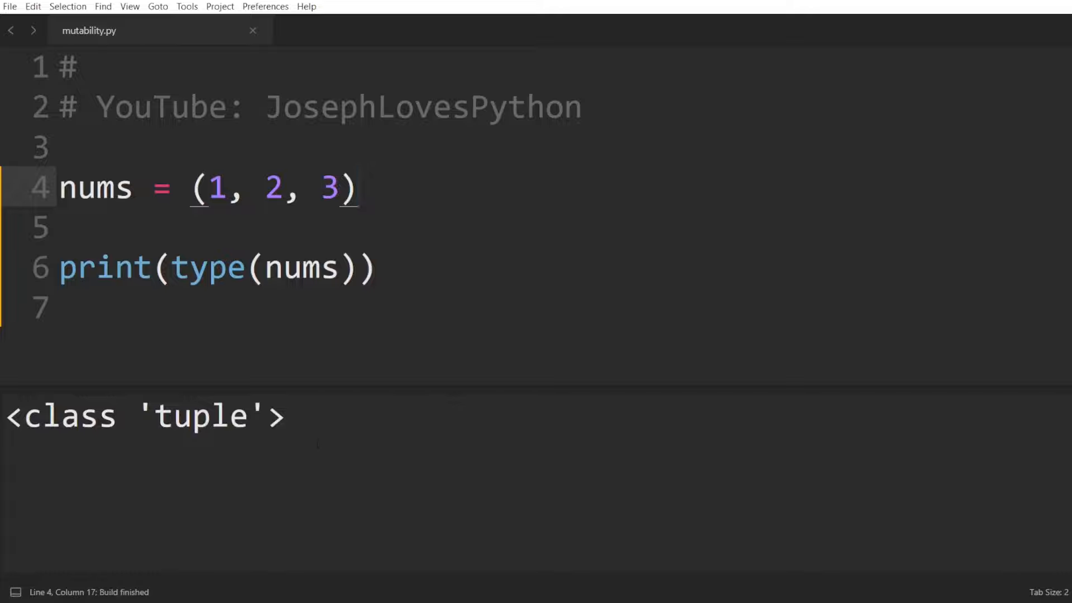
click(358, 188)
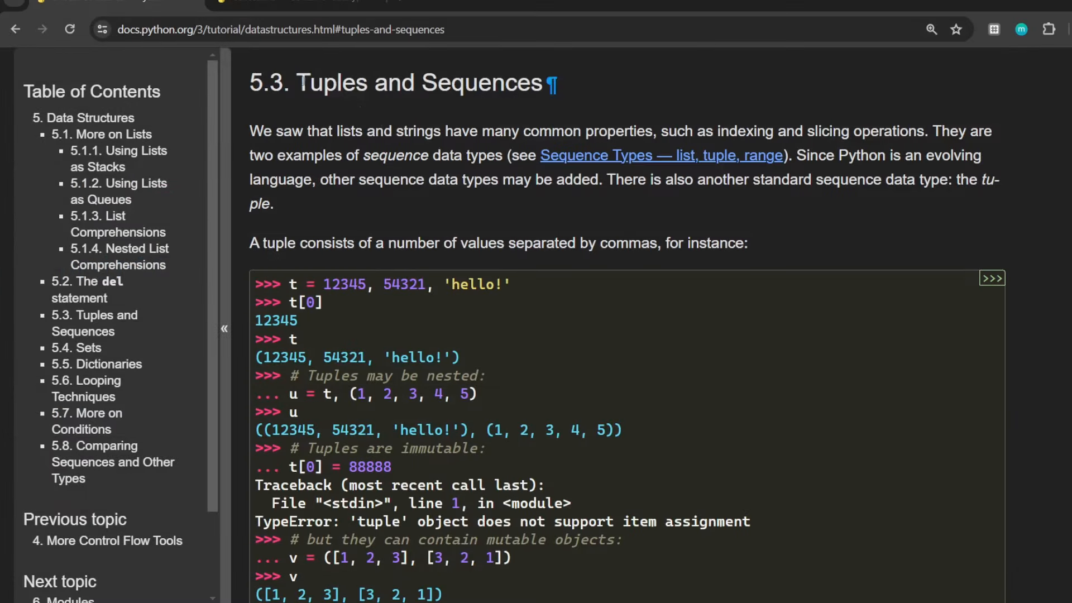
Highlight the Tuples heading and the tuple definition sentence in the Python tutorial.
double_click(330, 82)
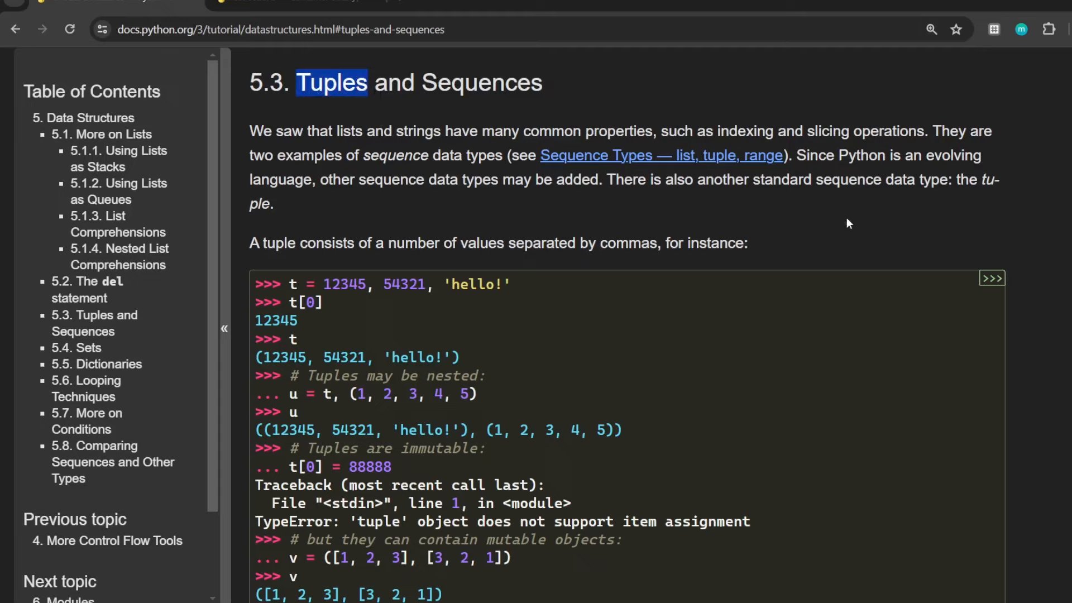
drag(250, 243, 438, 242)
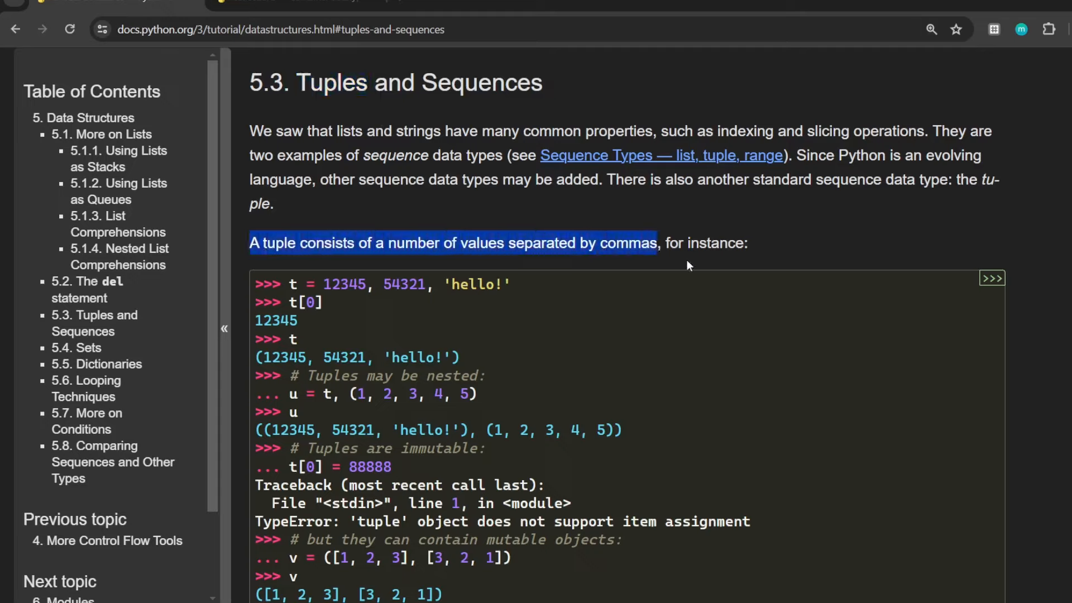
mouse_move(677, 261)
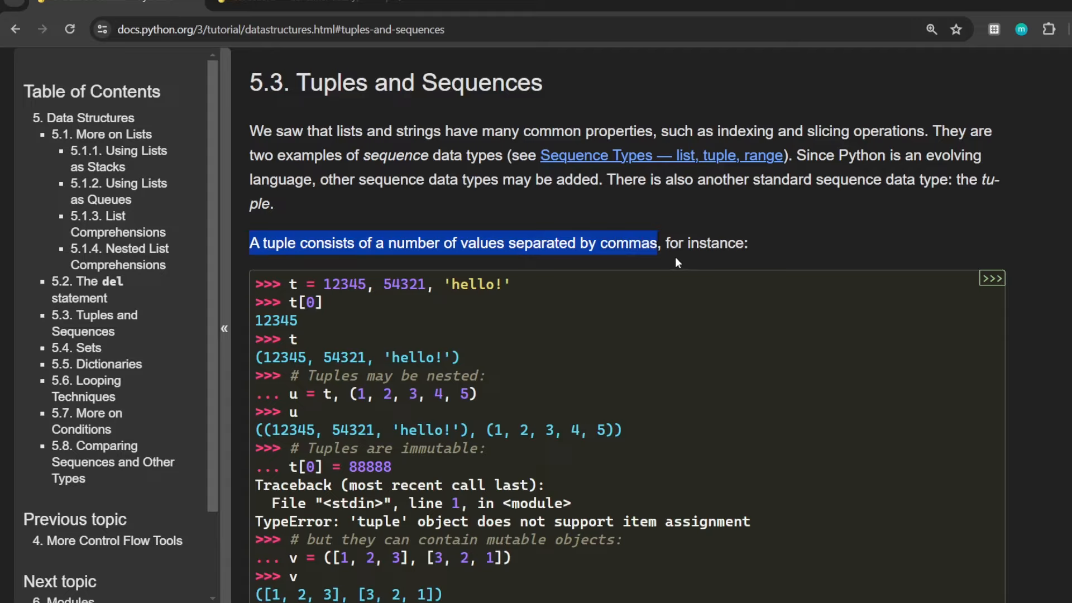
mouse_move(280, 287)
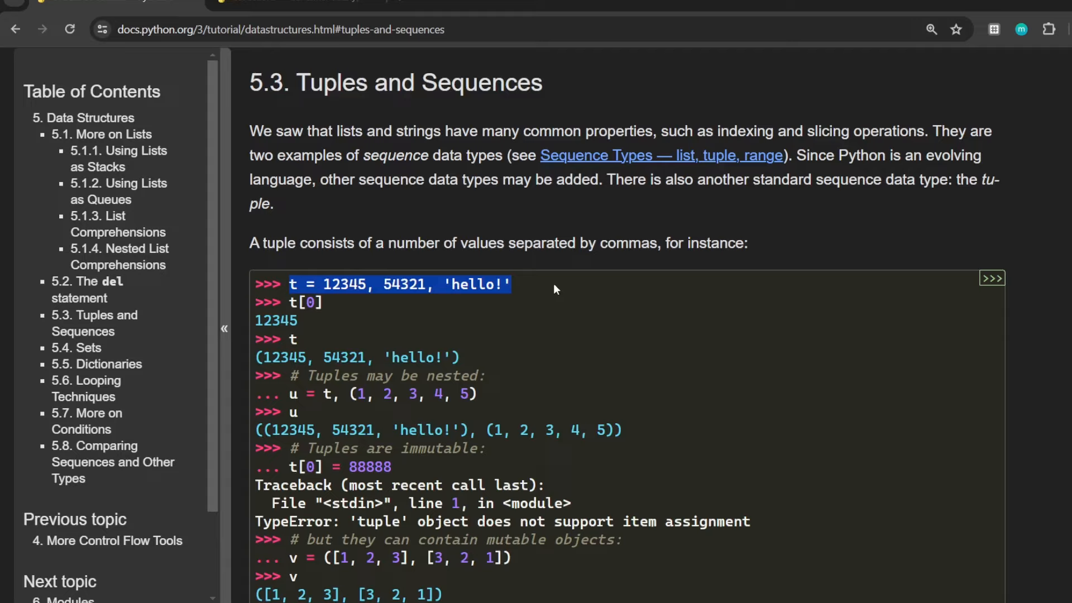
mouse_move(285, 402)
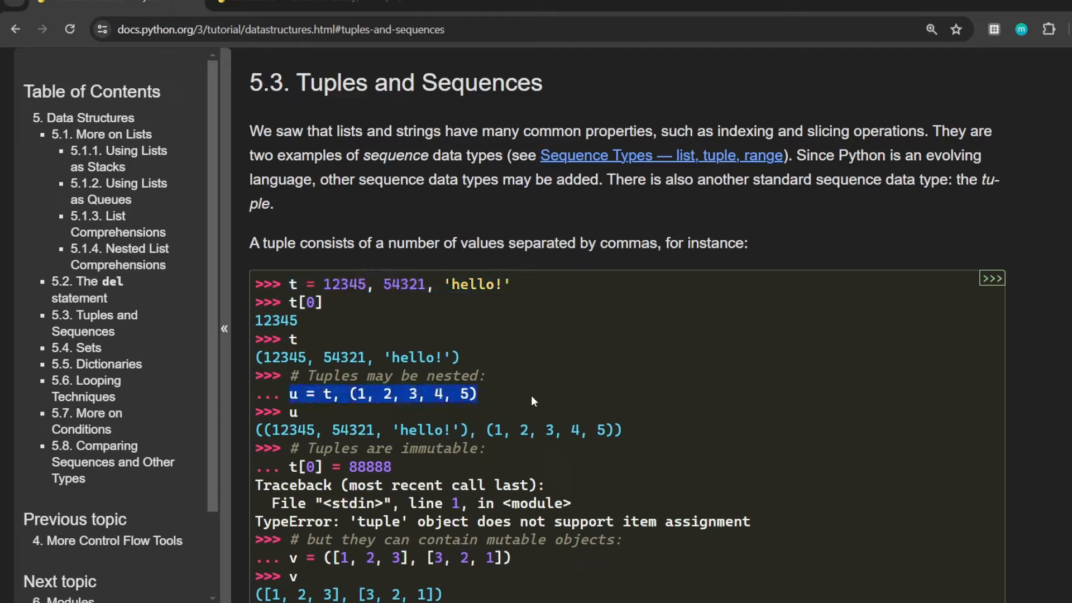
mouse_move(543, 386)
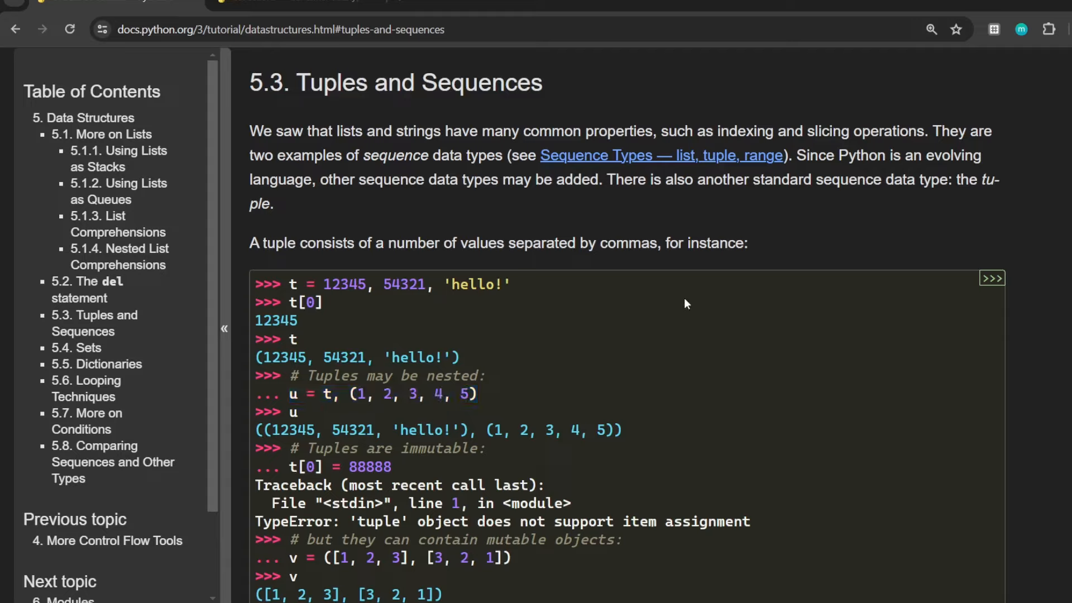
mouse_move(482, 353)
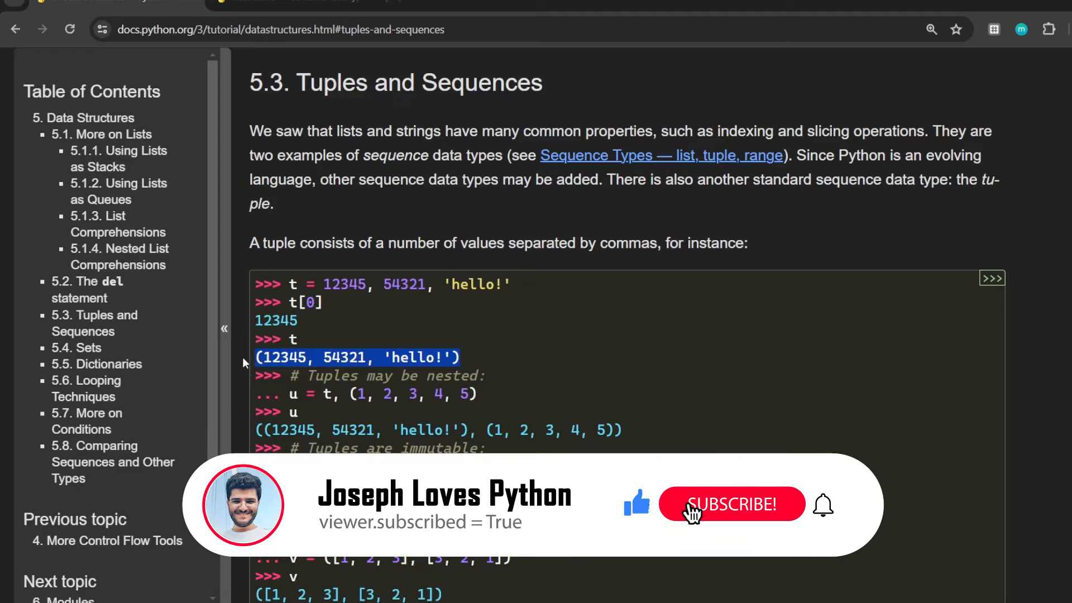
click(731, 504)
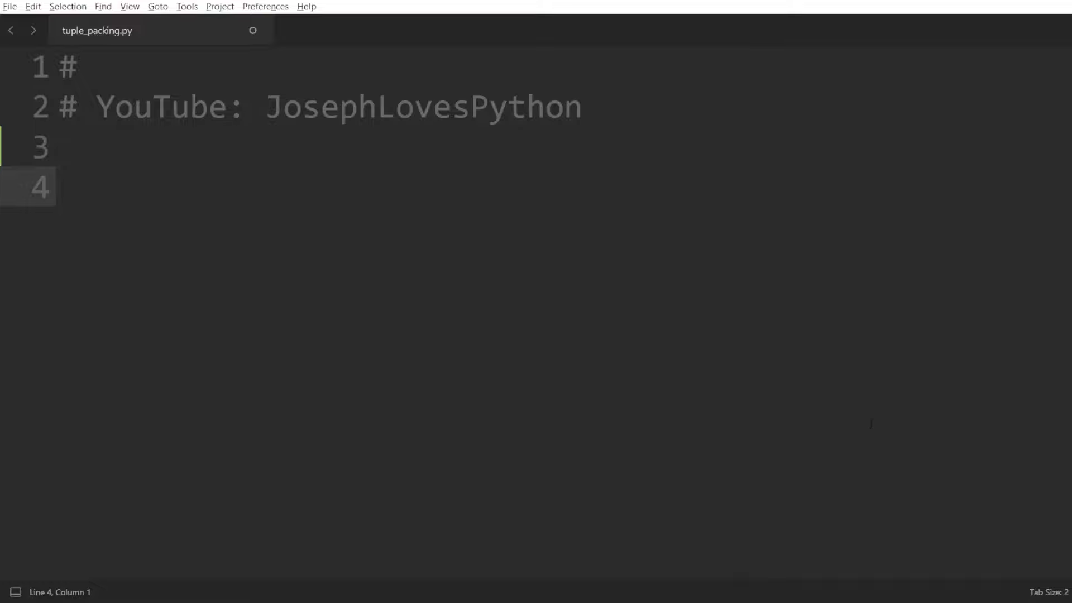
Write def f(): return 5, 10 with print(f()), then start print(type(f())).
text(def f():)
text(return)
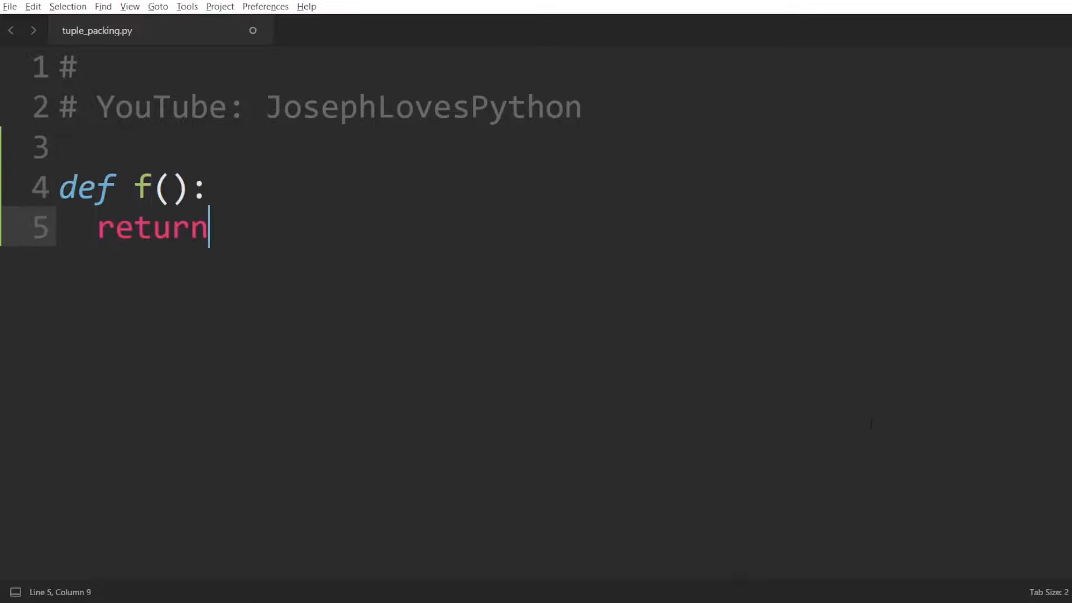
text(5, 10)
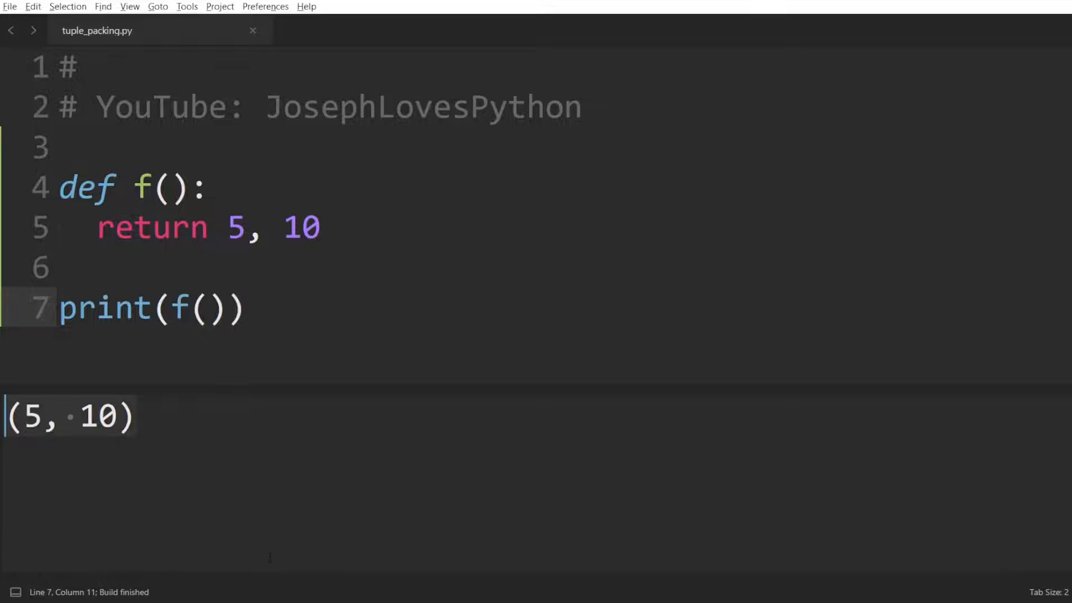
text(print())
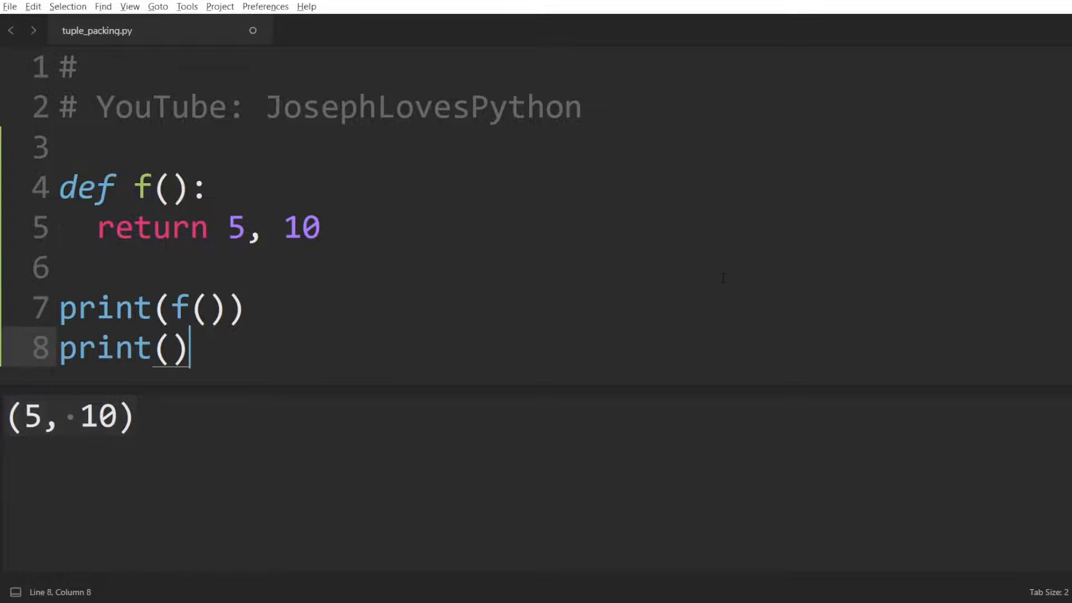
text(type(f())
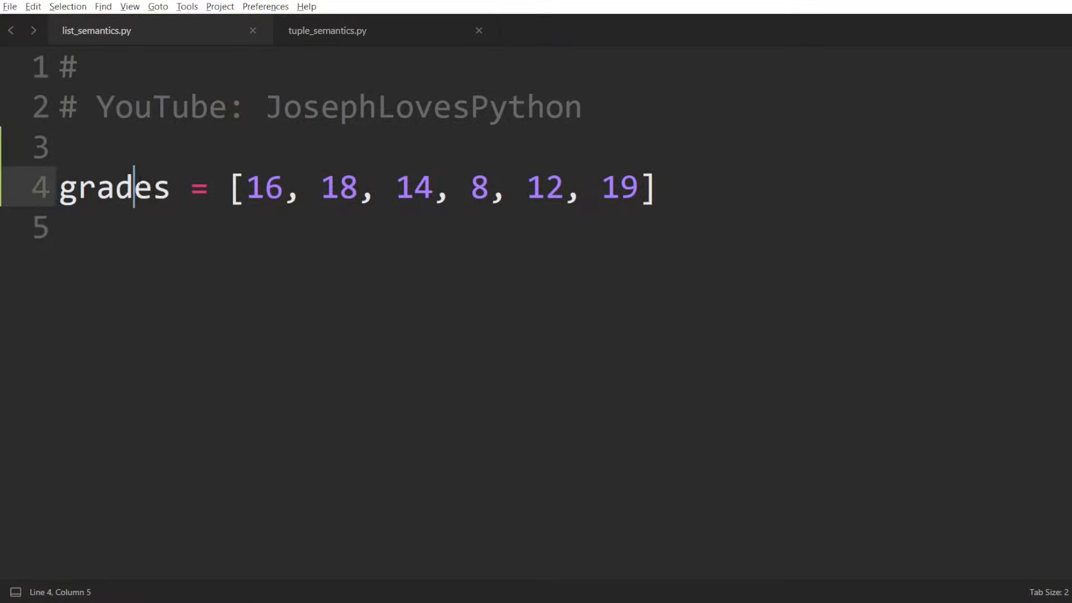
Delete 14 from the grades list and append 20 at its end.
double_click(114, 188)
text(names = ["Emma", "Daniel", "Joseph"])
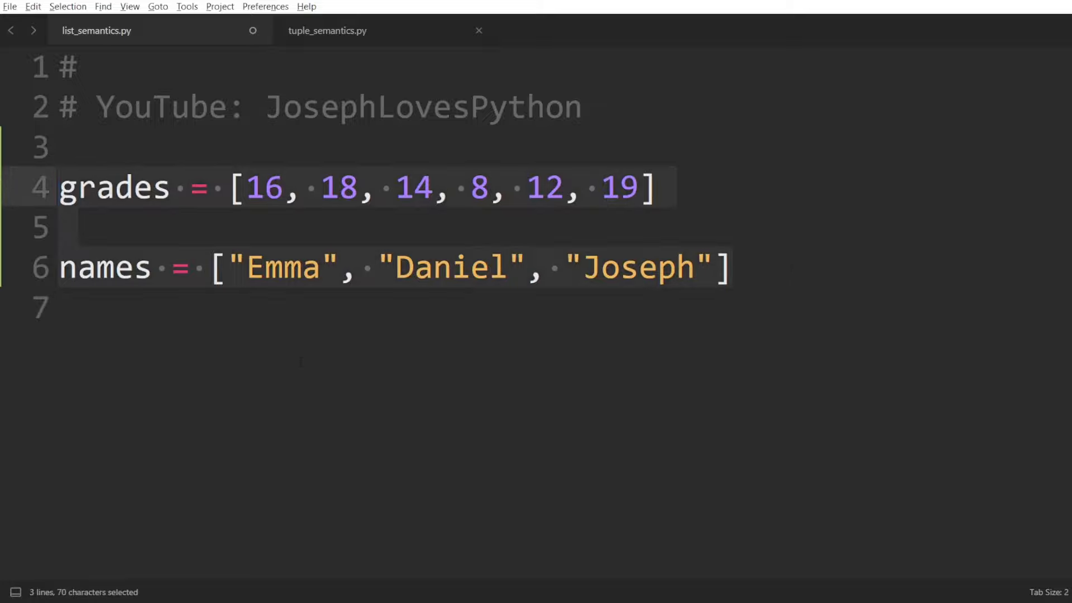
click(240, 188)
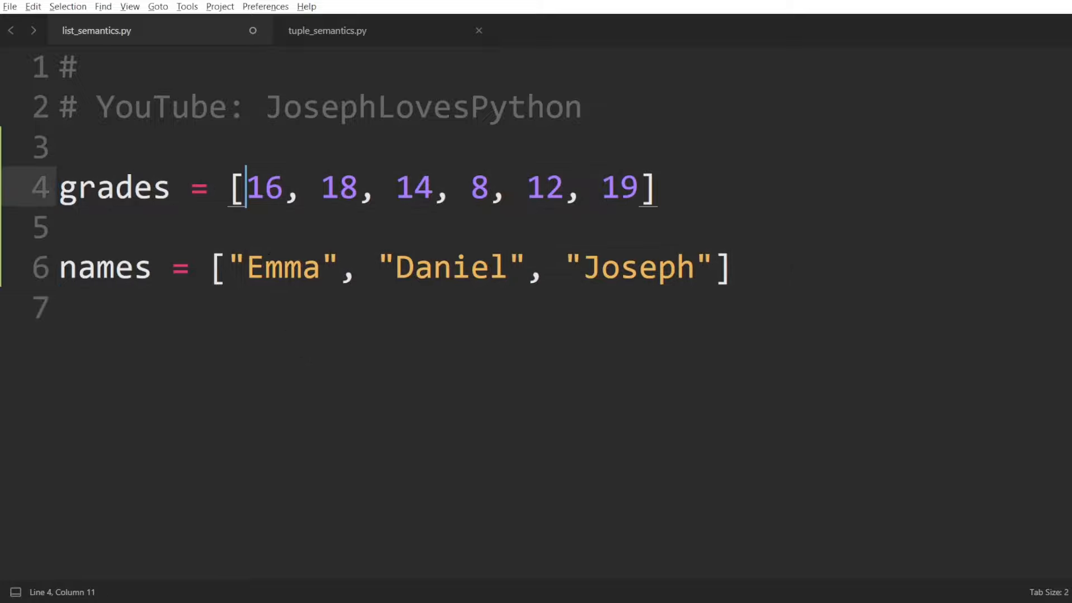
click(618, 188)
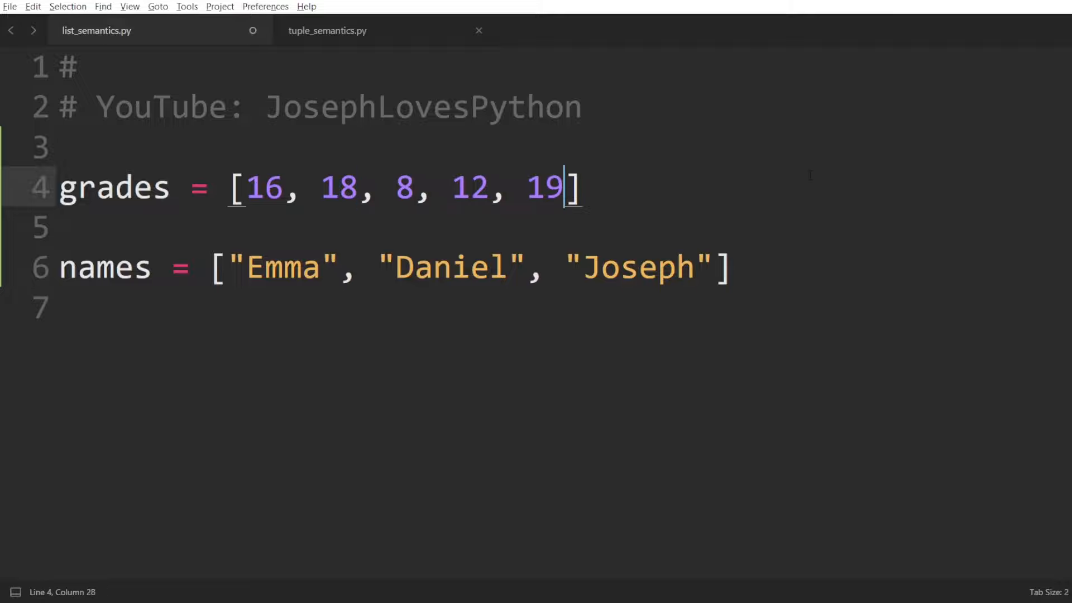
text(, 20)
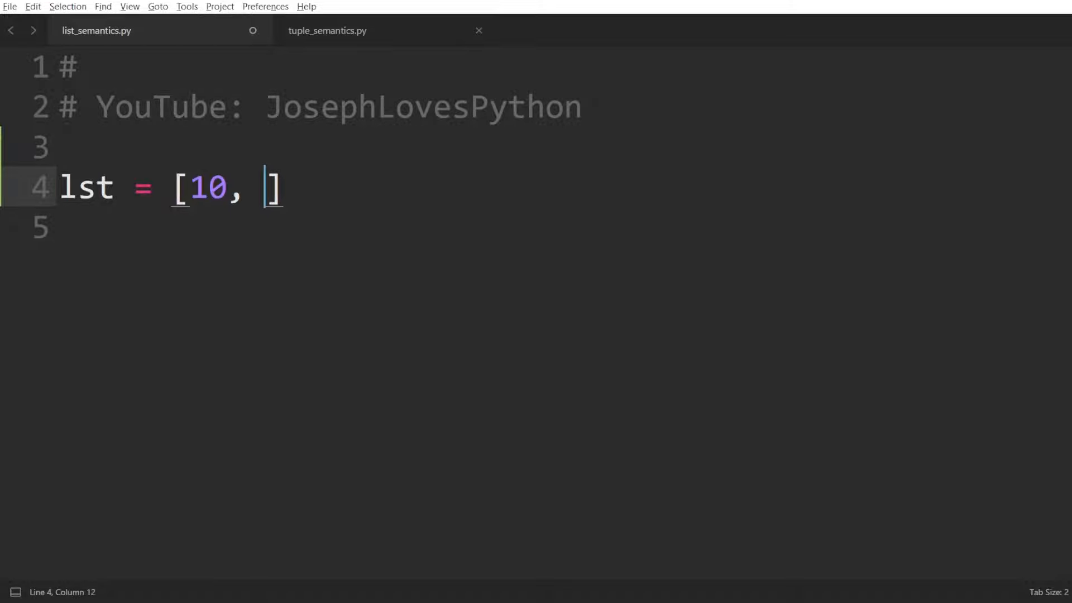
Write lst = [10, "A", True] with a loop printing int(ele + 10), then switch to tuple_semantics.py.
text("A", Tru)
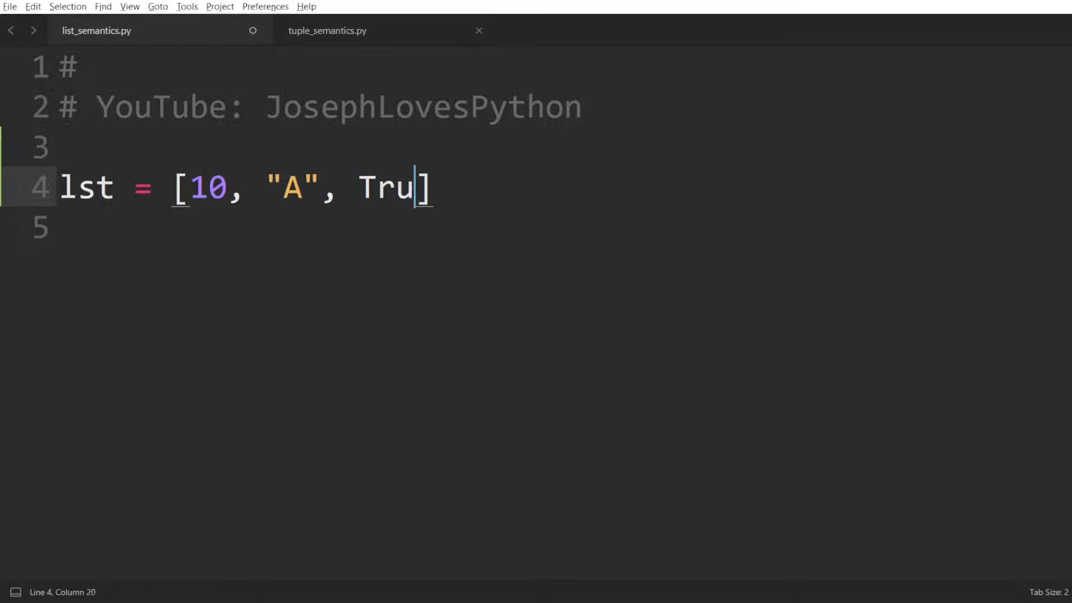
text(e)
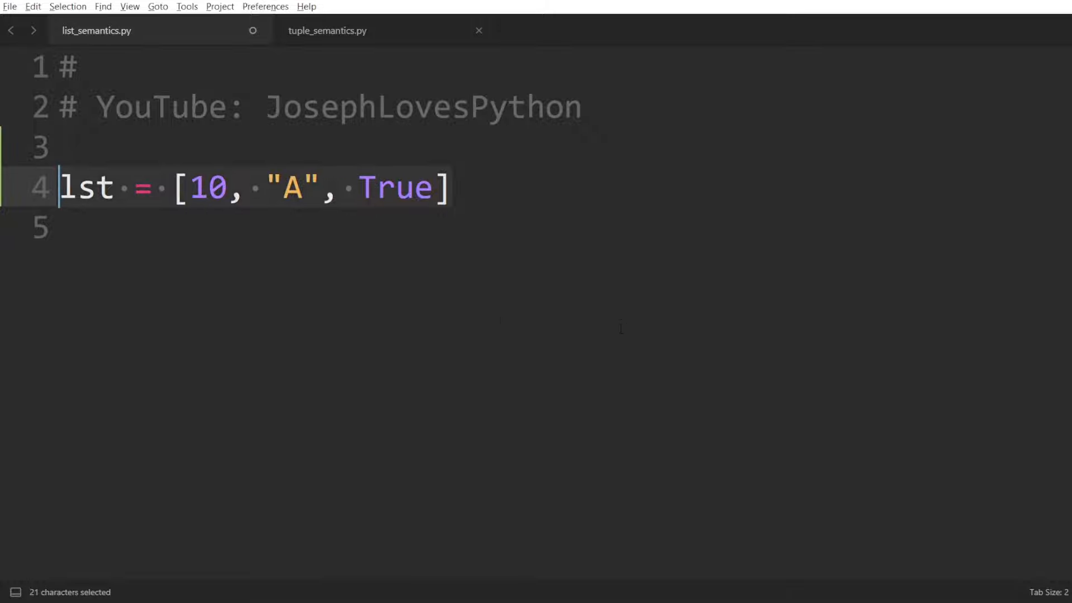
mouse_move(629, 204)
text(pr)
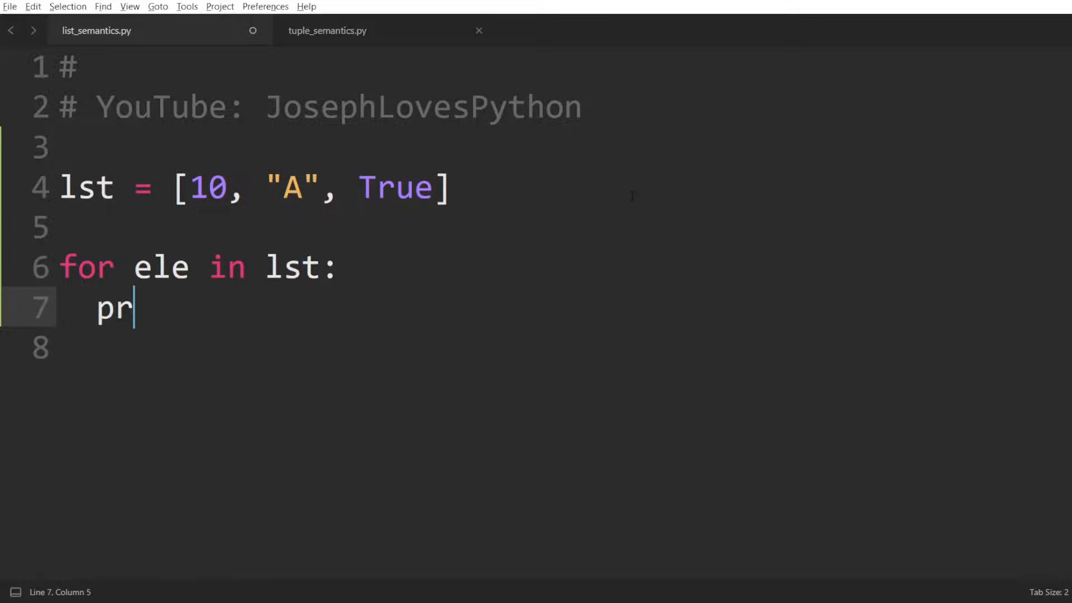
text(int(ele + 10))
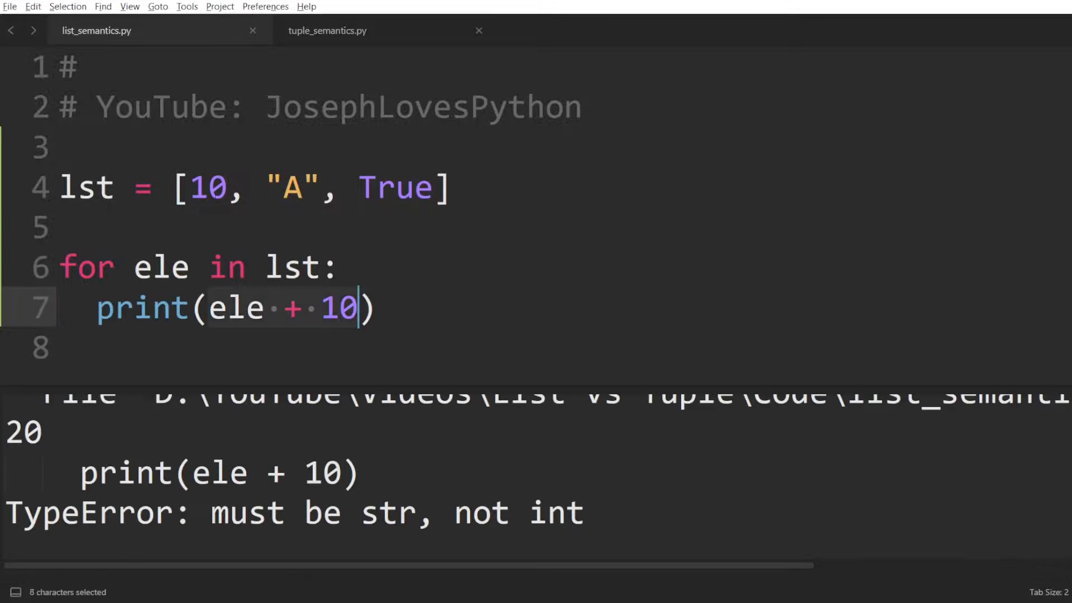
click(448, 188)
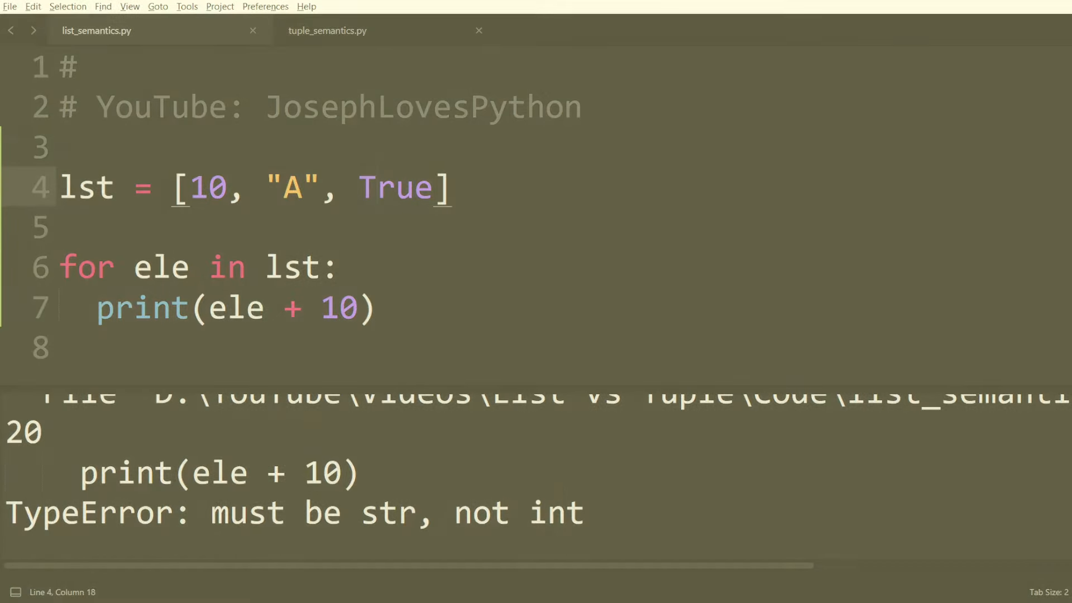
click(328, 30)
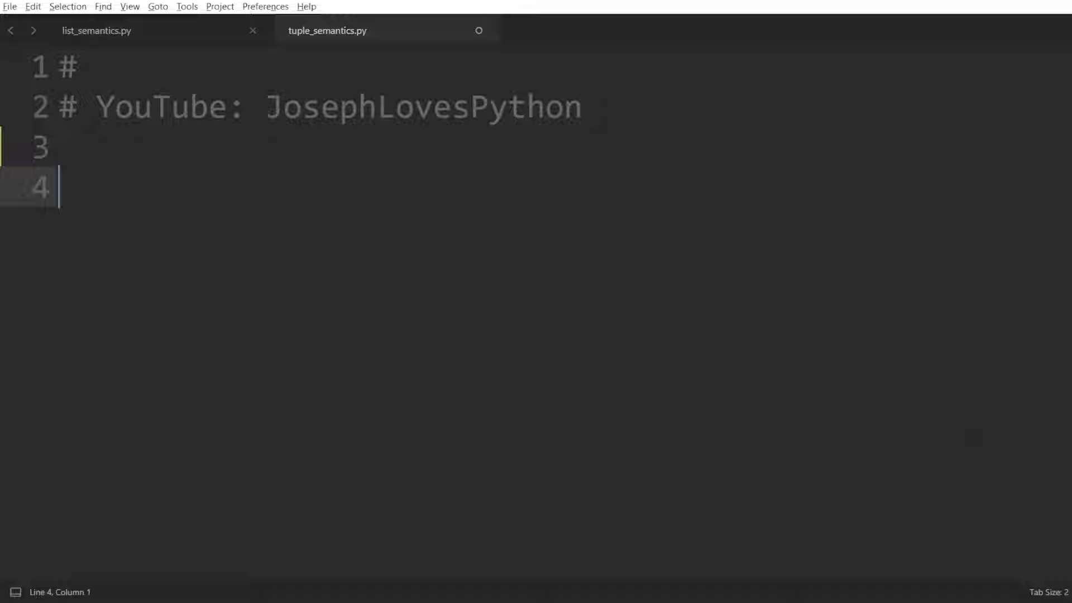
Type coords = (200, 100) # x, y on line 4 and select the tuple values.
text(coords =)
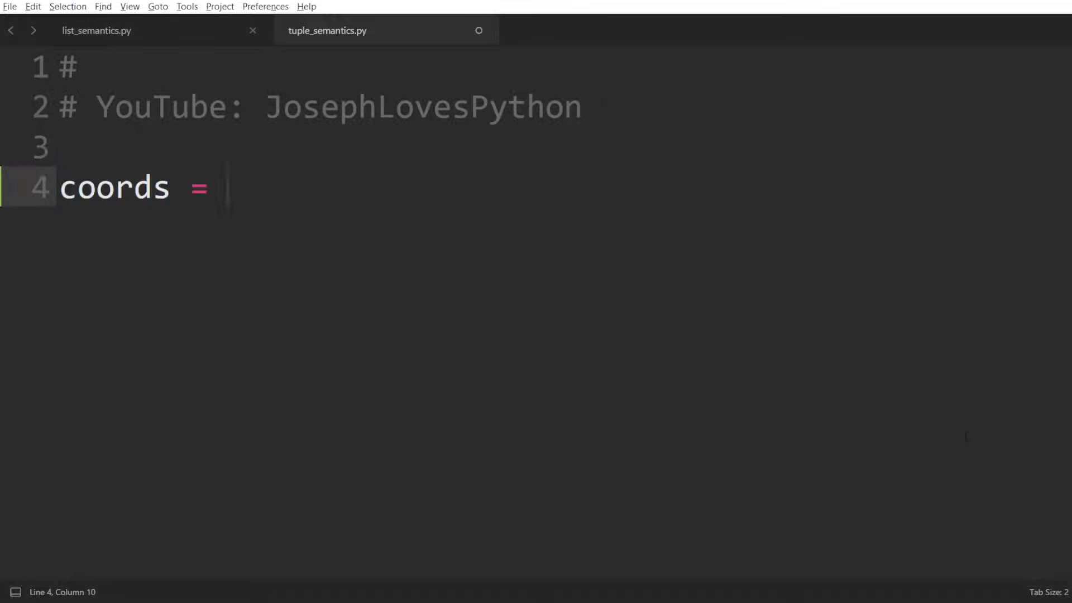
text((200, 1))
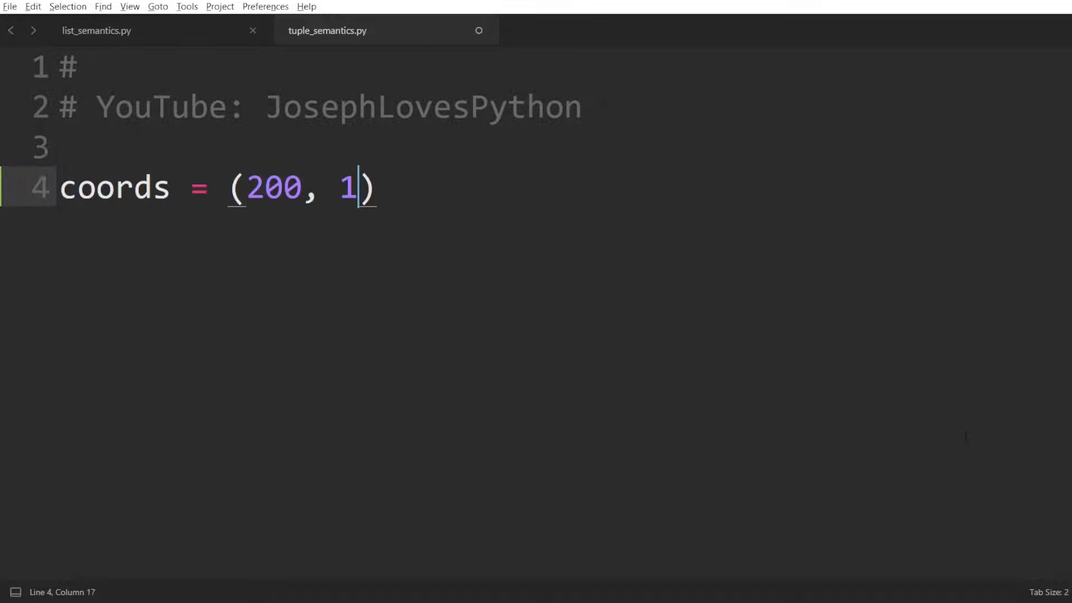
text(00) # x,)
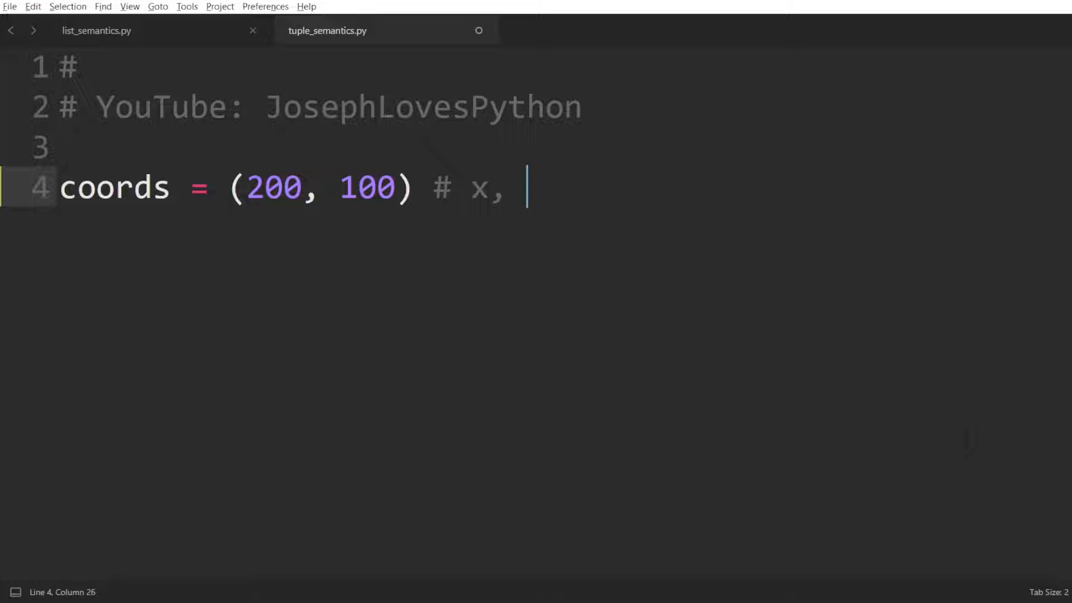
text(y)
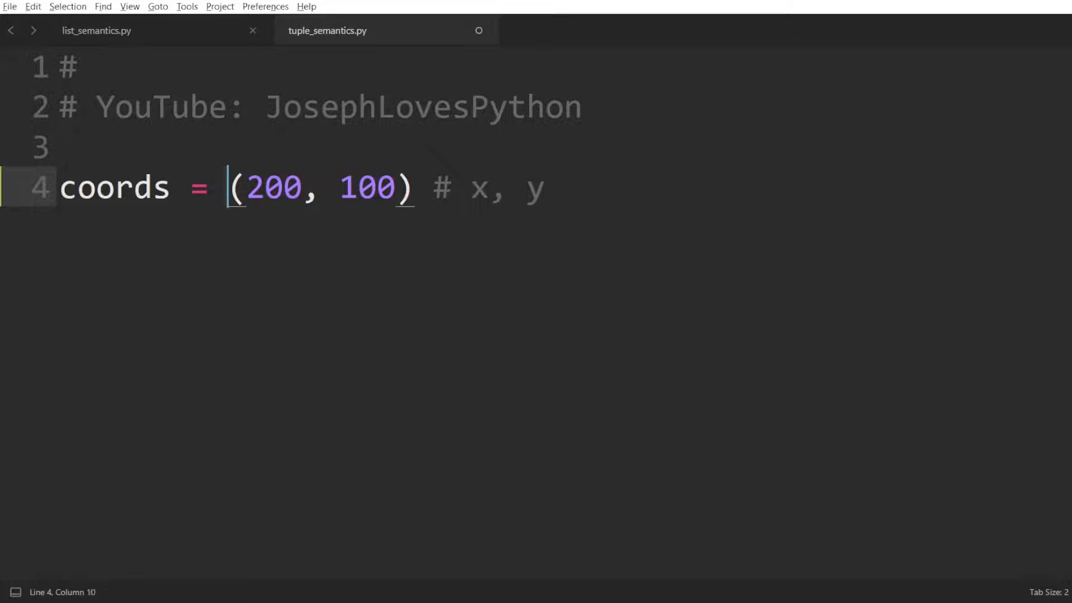
drag(228, 186, 415, 187)
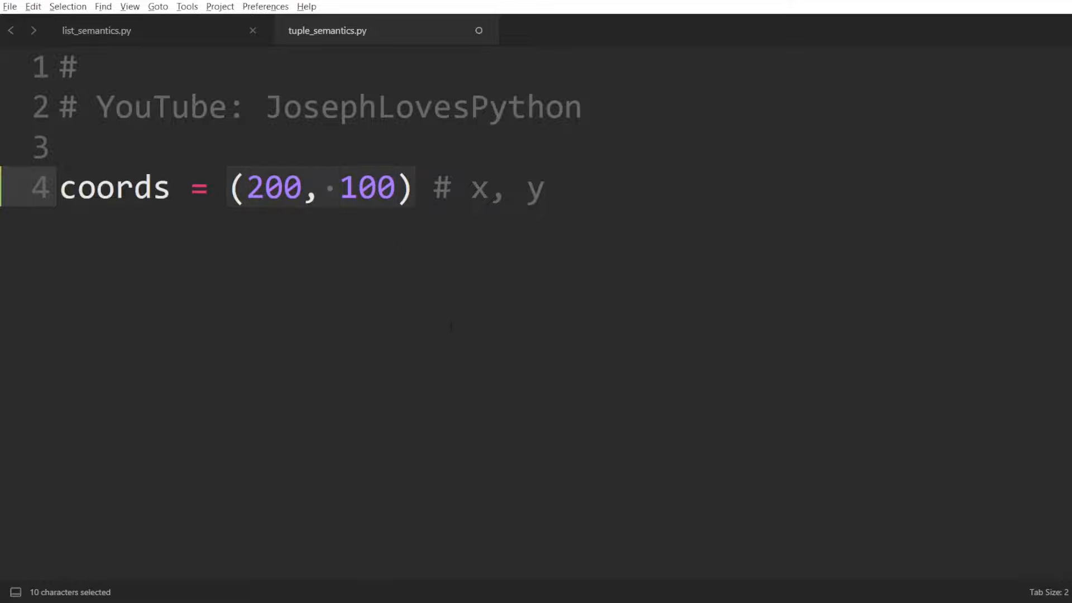
click(415, 189)
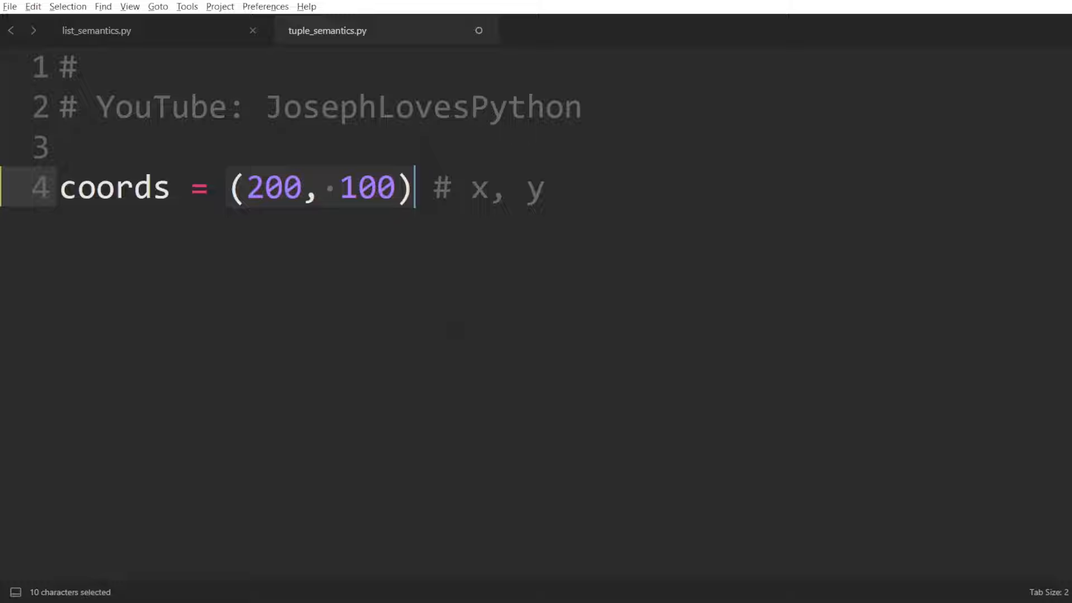
Define person = ("John", "Smith", 26, False), highlighting its items, and move to the line end.
text(person = ("John", "Smith", 26, False))
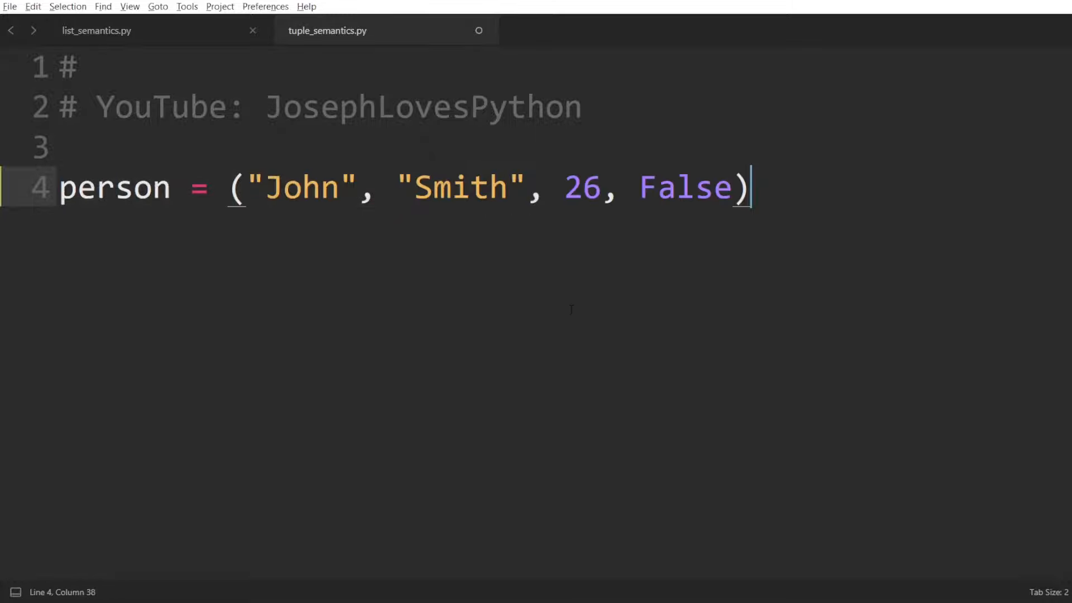
double_click(115, 188)
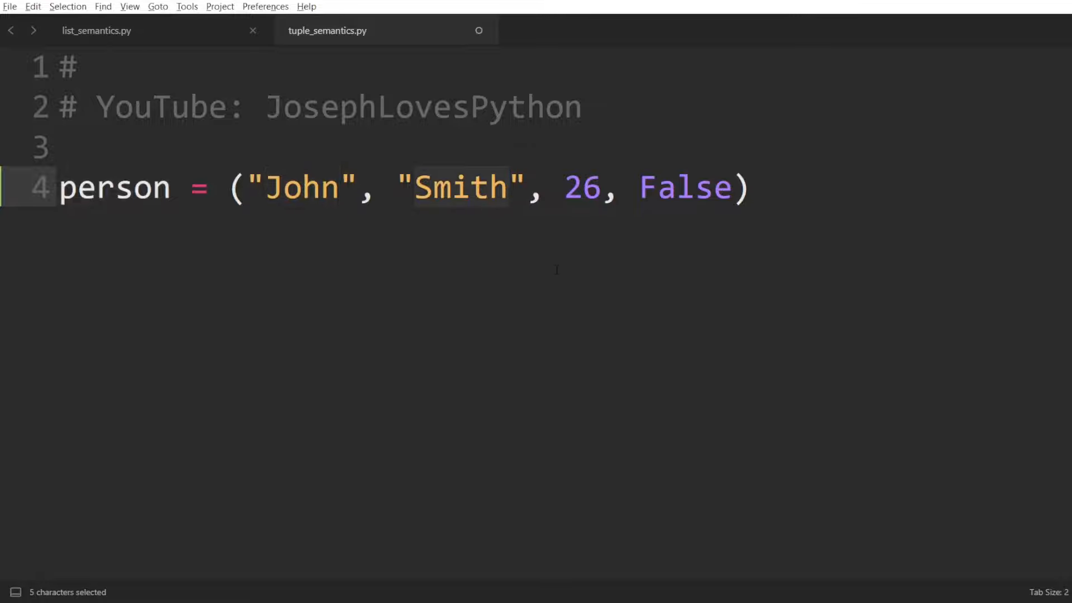
double_click(581, 188)
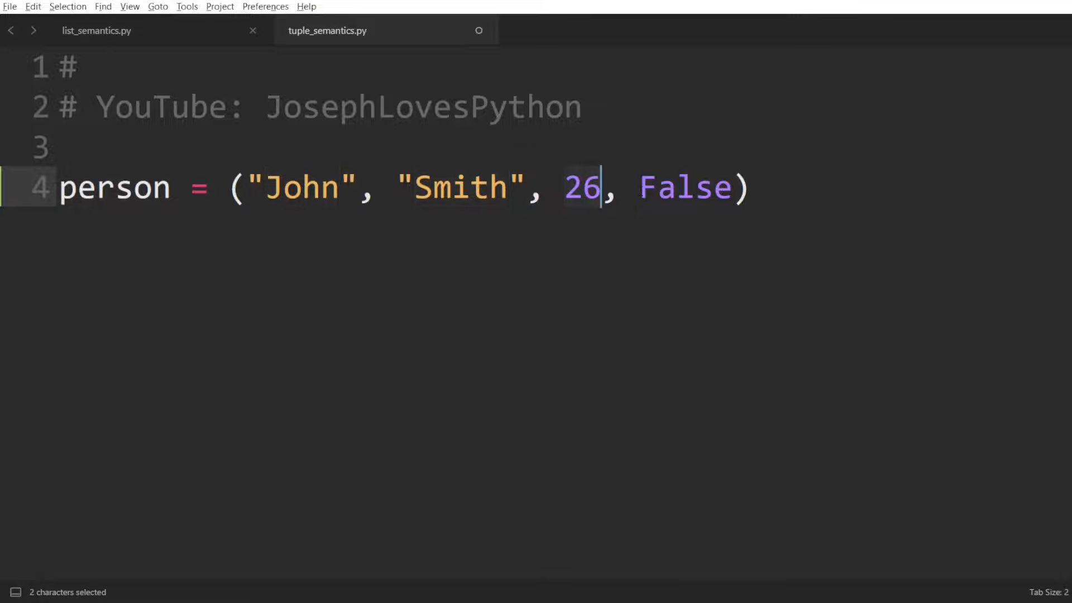
double_click(682, 189)
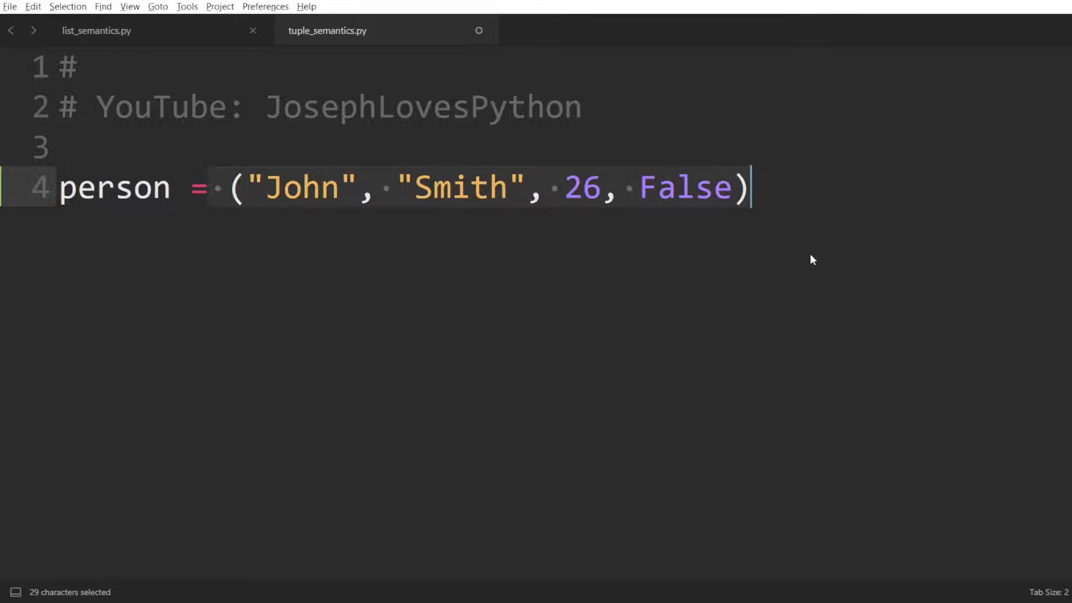
click(451, 188)
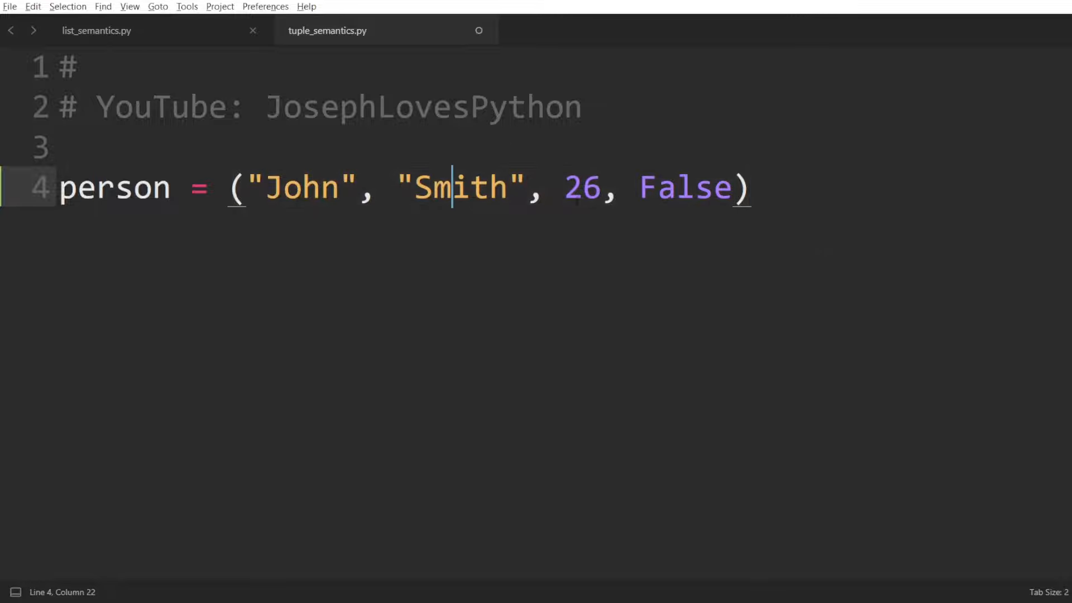
click(673, 189)
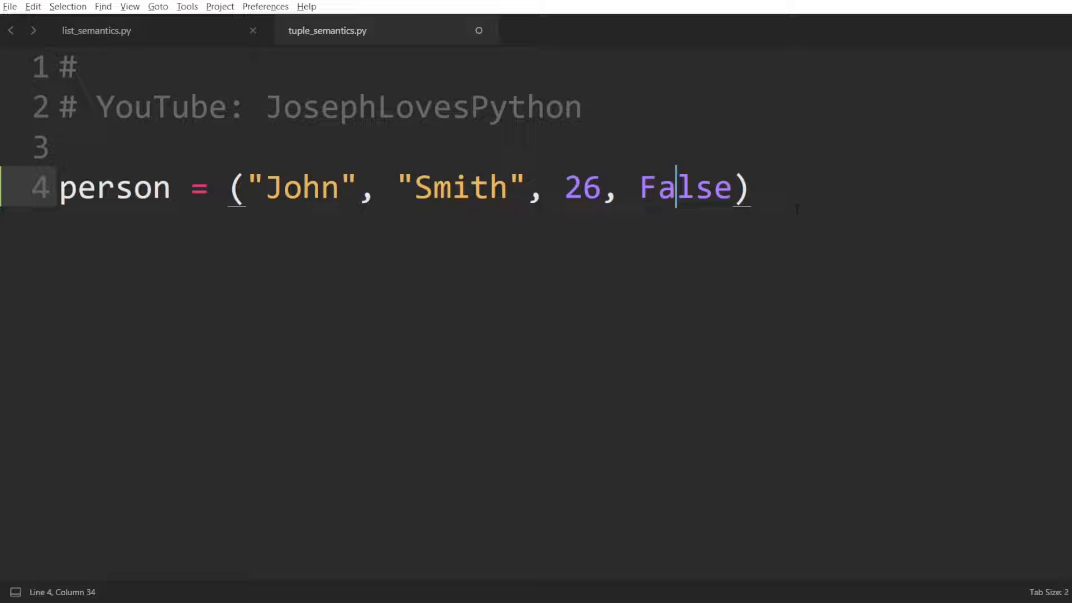
key(End)
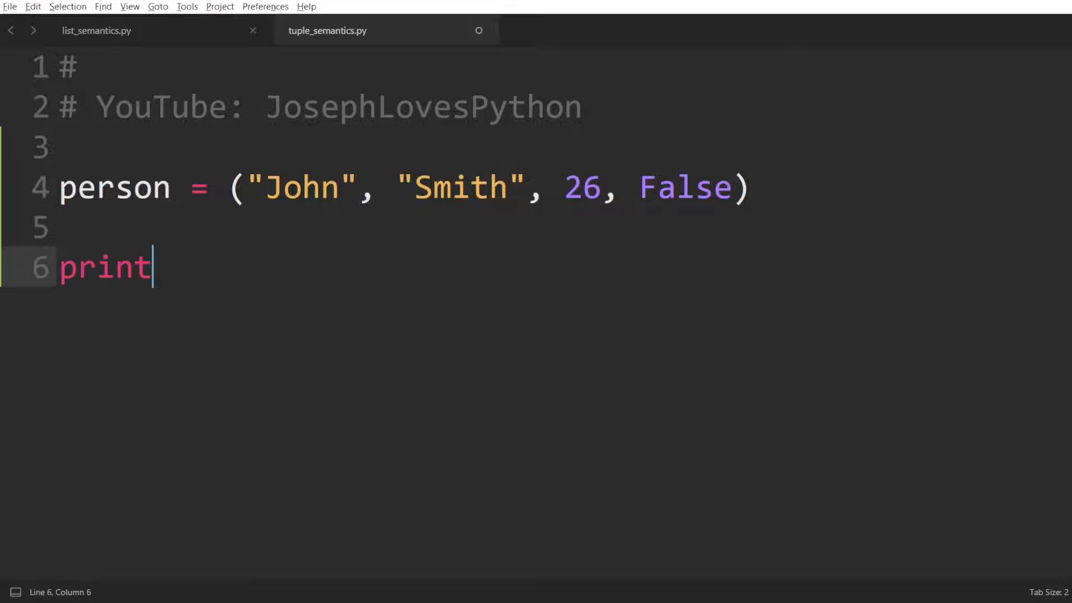
Type print(person[0] + " " + person[1]) and an if person[2] > 30 check, then build.
text((person))
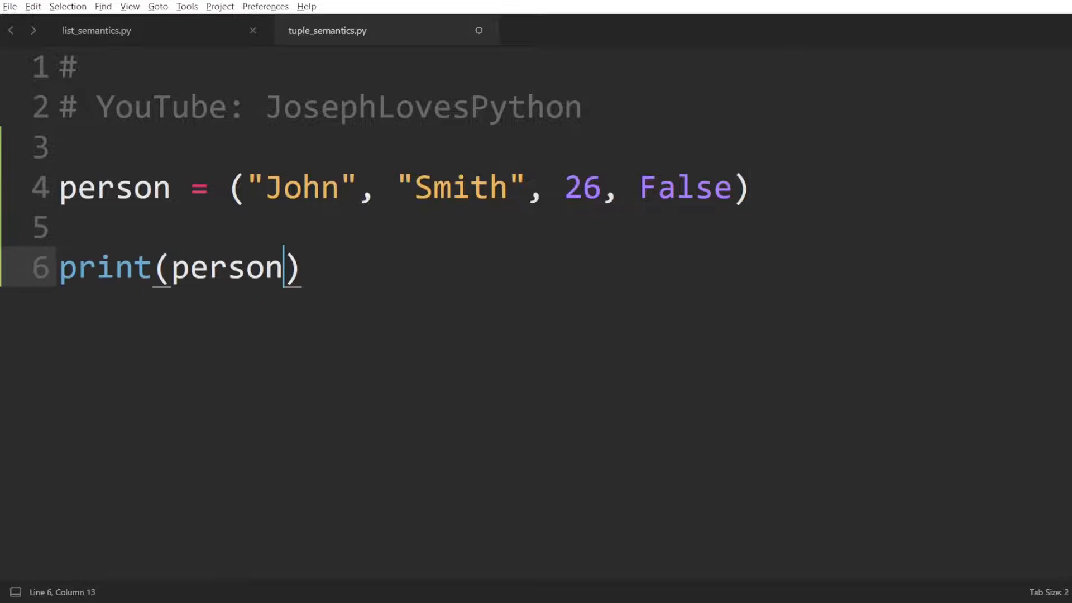
text([0] + " ")
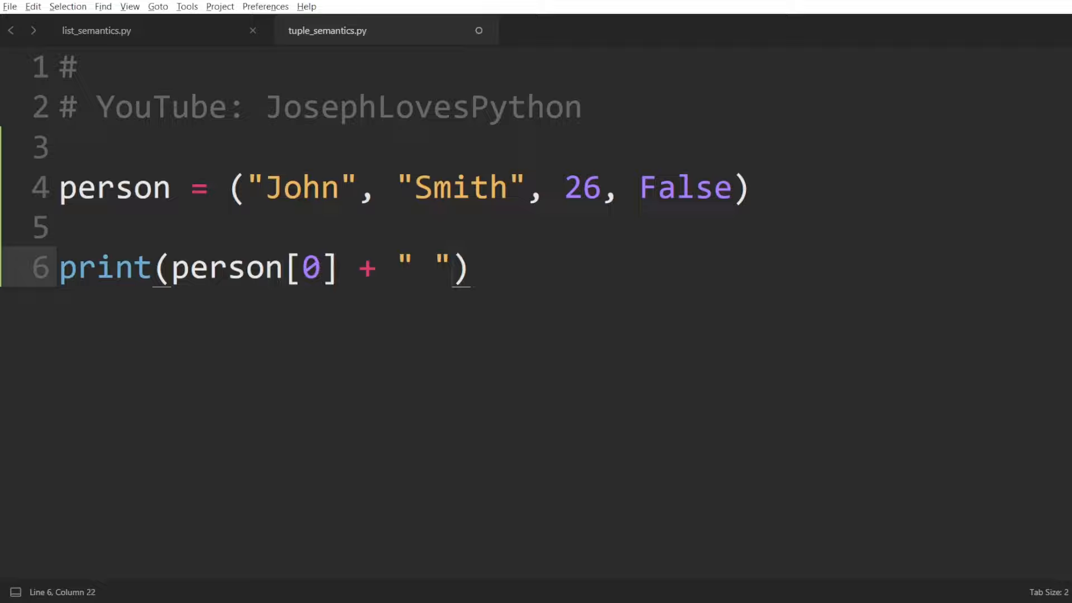
text(+ person[1])
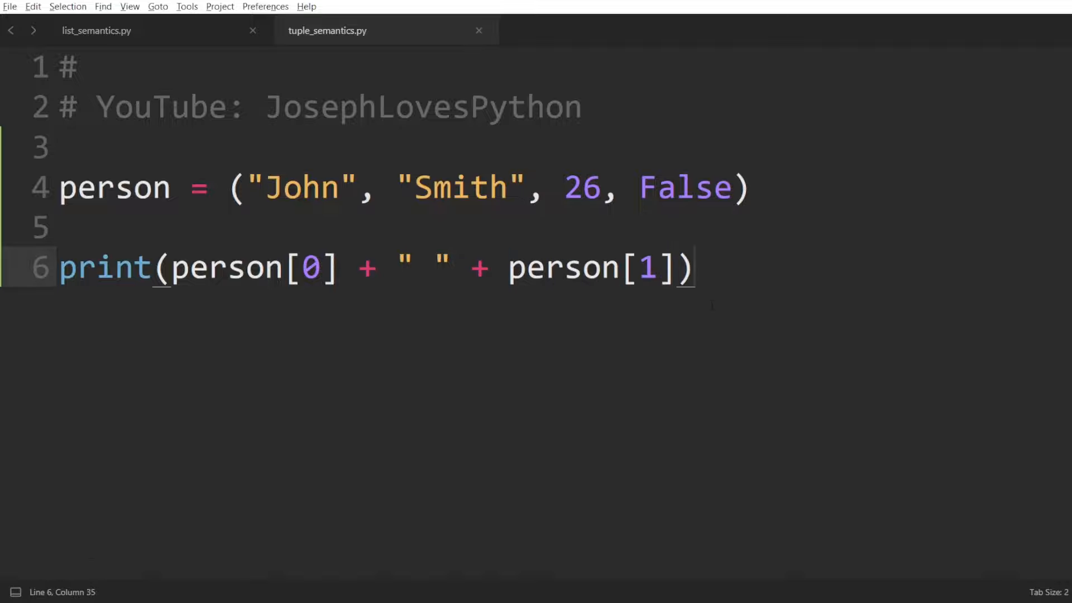
text(if person[2] > 30:)
text(print("Over 30 y.o."))
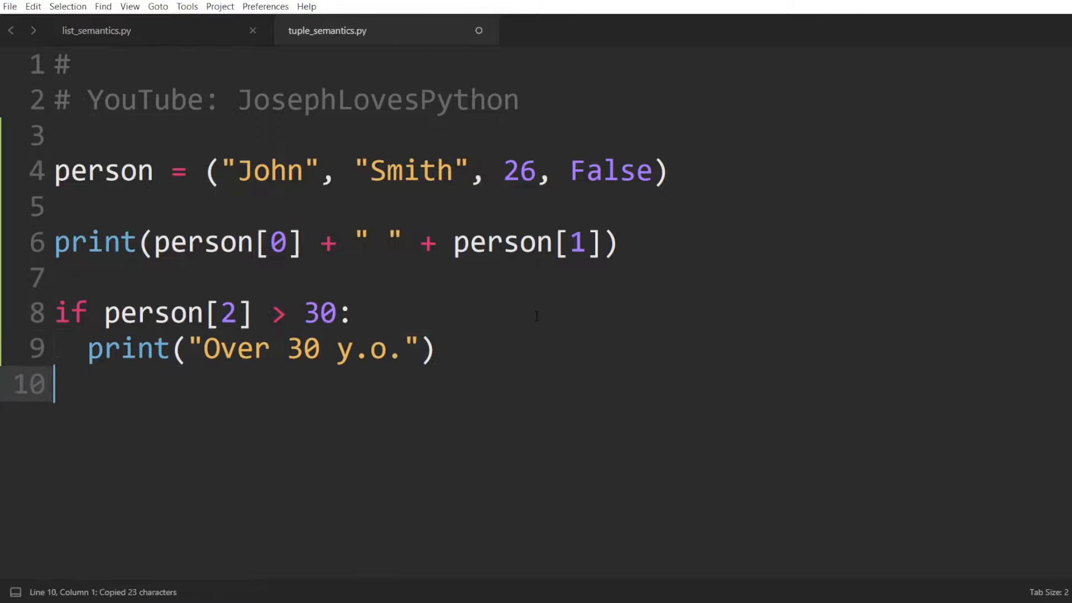
key(ctrl+b)
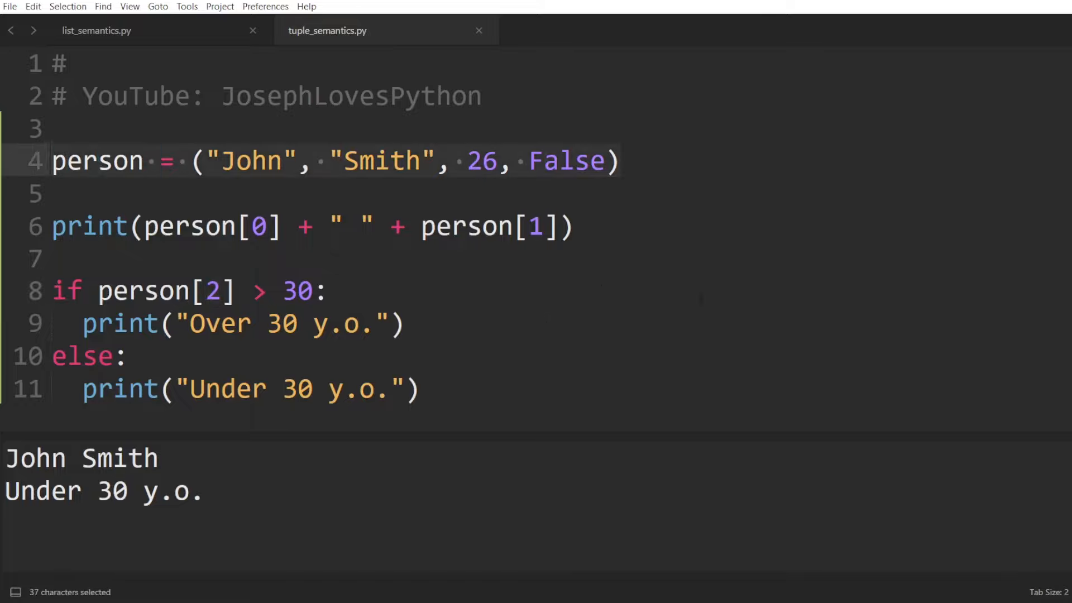
click(390, 160)
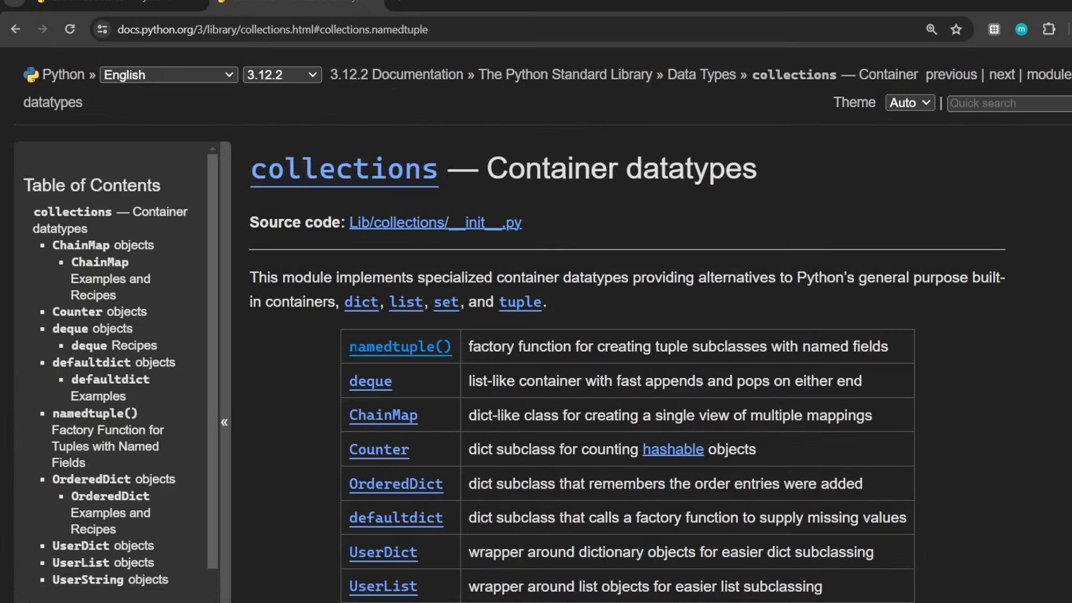
Scroll through the namedtuple Basic example in Chrome, then return to tuple_semantics.py.
scroll(down, 3)
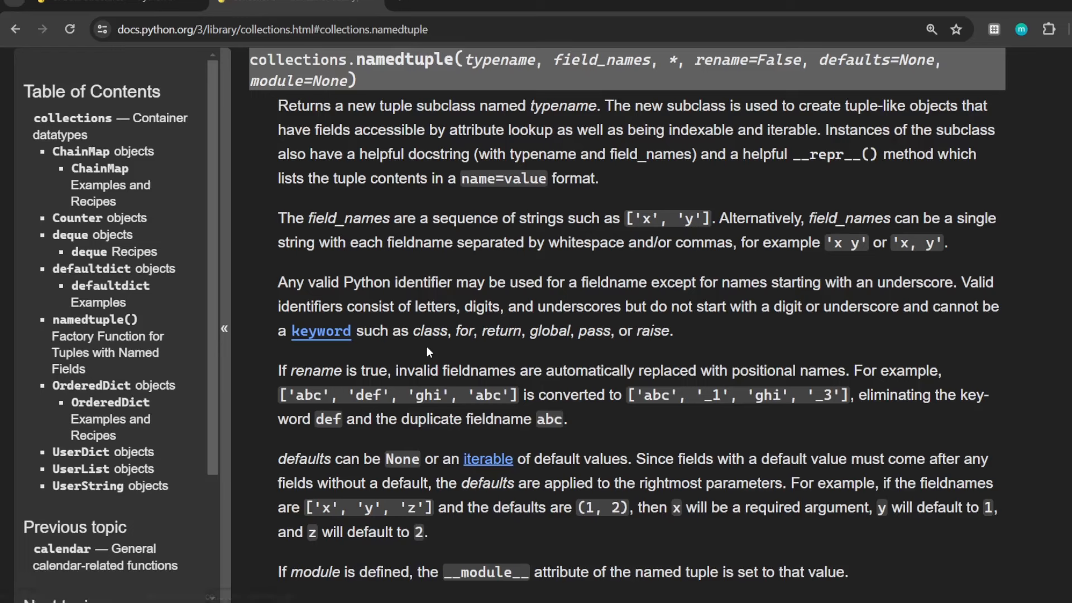
scroll(down, 3)
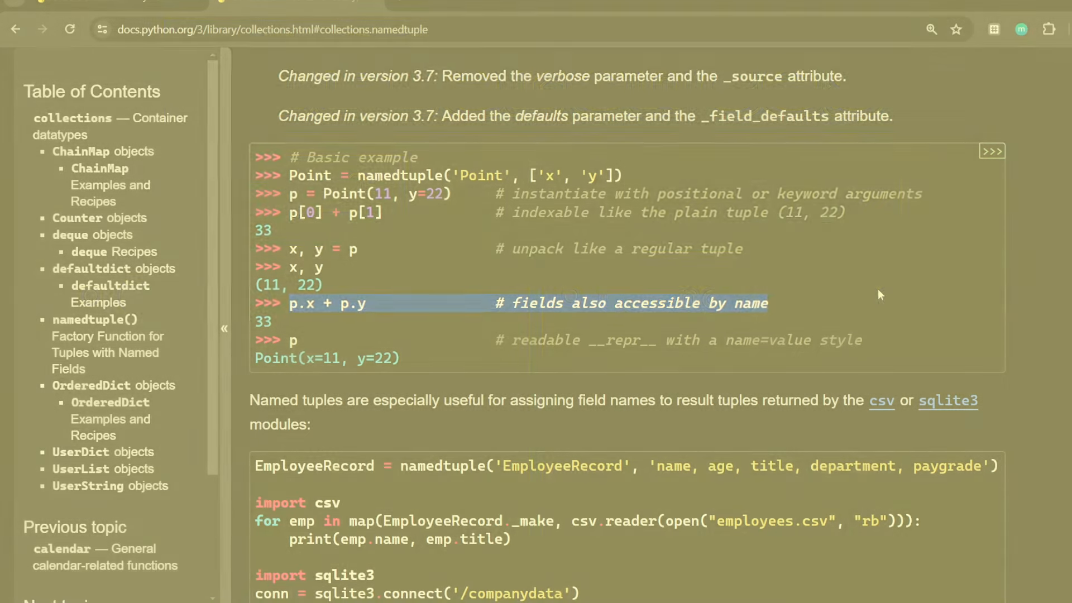
key(alt+tab)
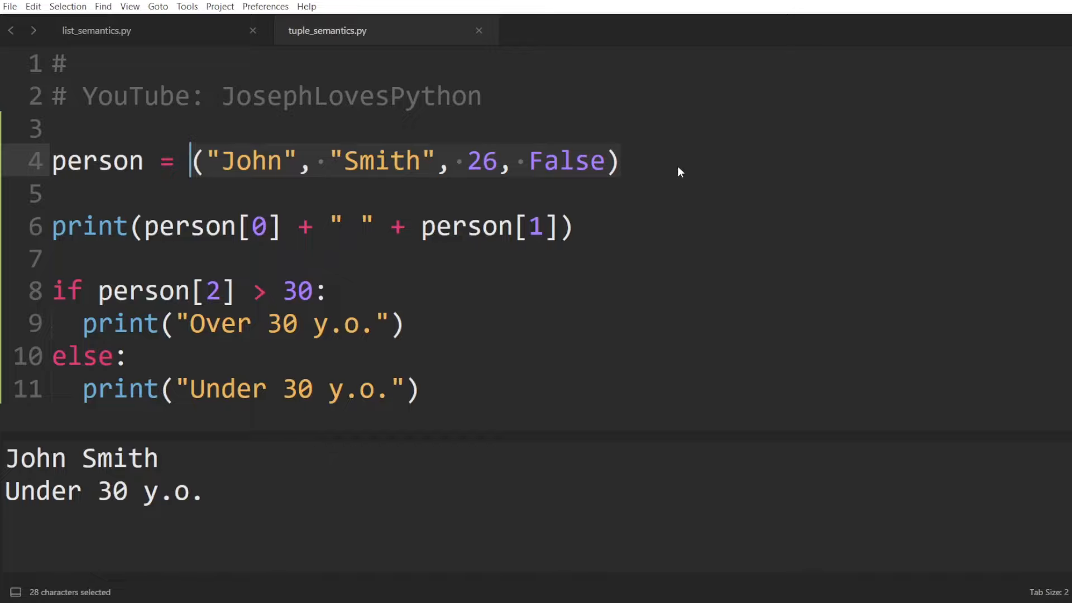
mouse_move(663, 159)
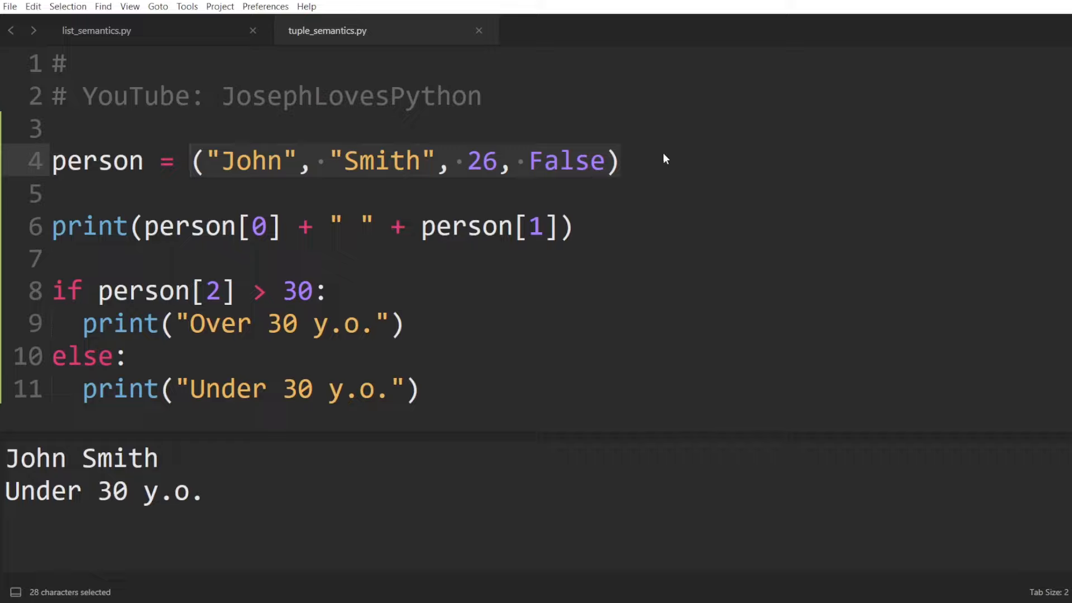
double_click(482, 160)
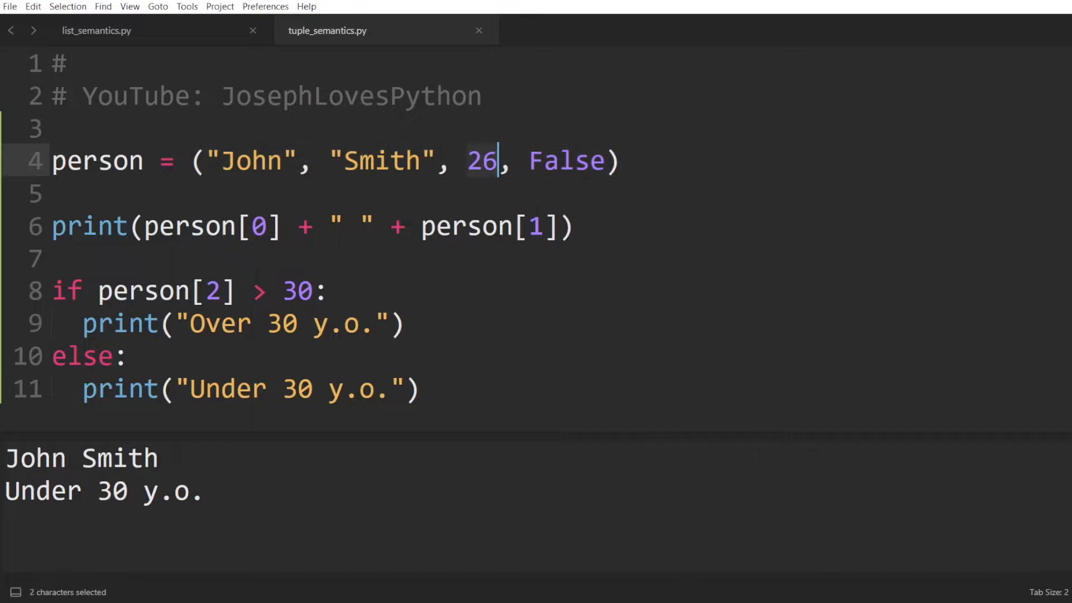
click(532, 161)
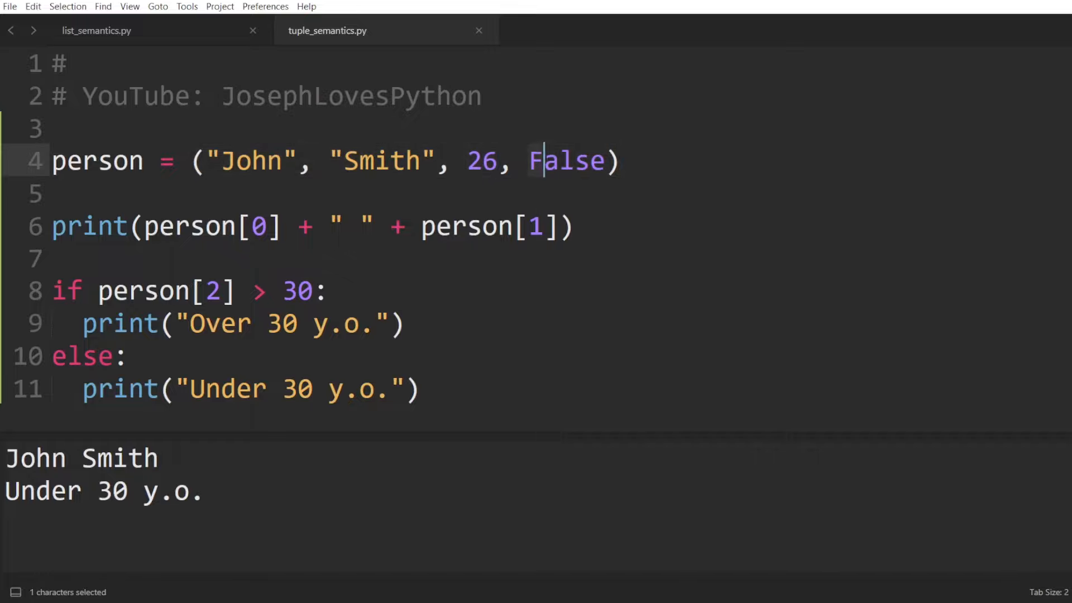
double_click(566, 161)
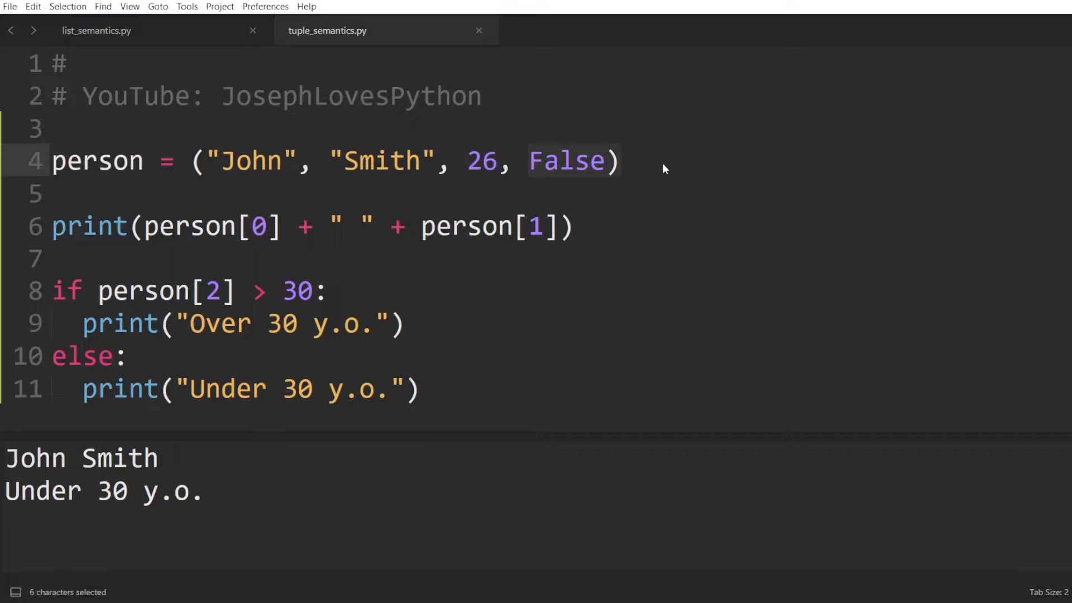
click(617, 162)
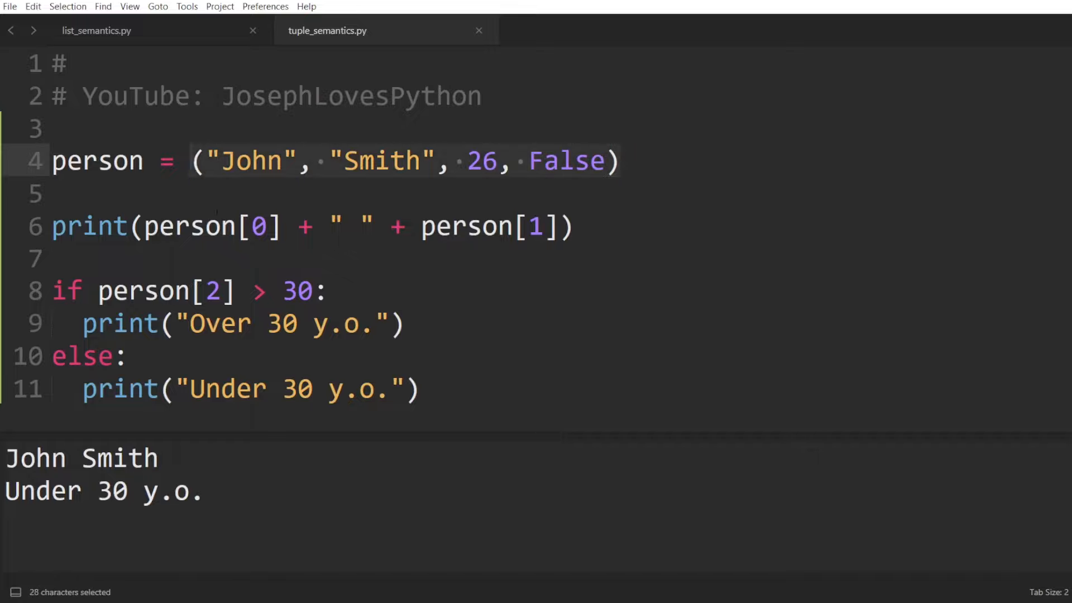
double_click(97, 160)
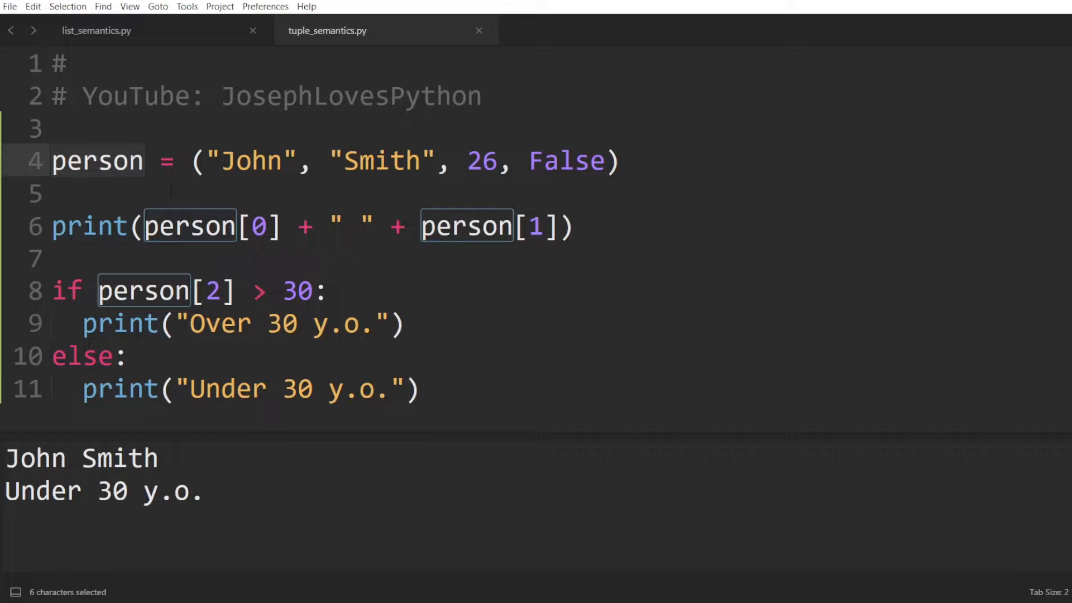